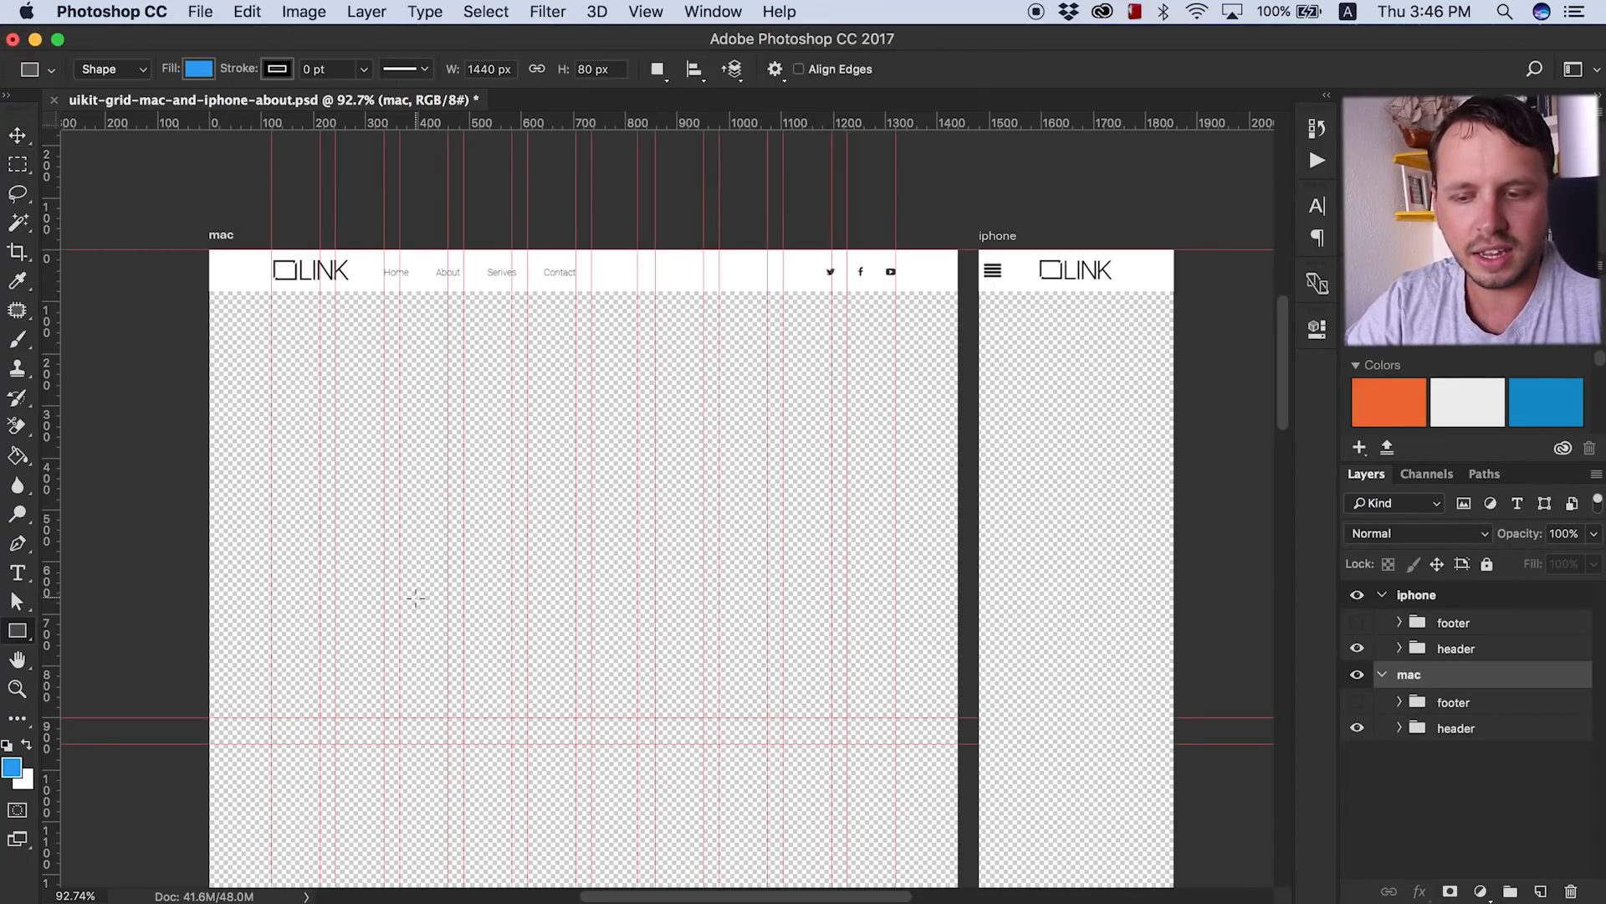
# - Draw the full-width blue team band below the header, adjust its height and position with a spacing guide
pyautogui.moveTo(211, 294); pyautogui.dragTo(952, 606)
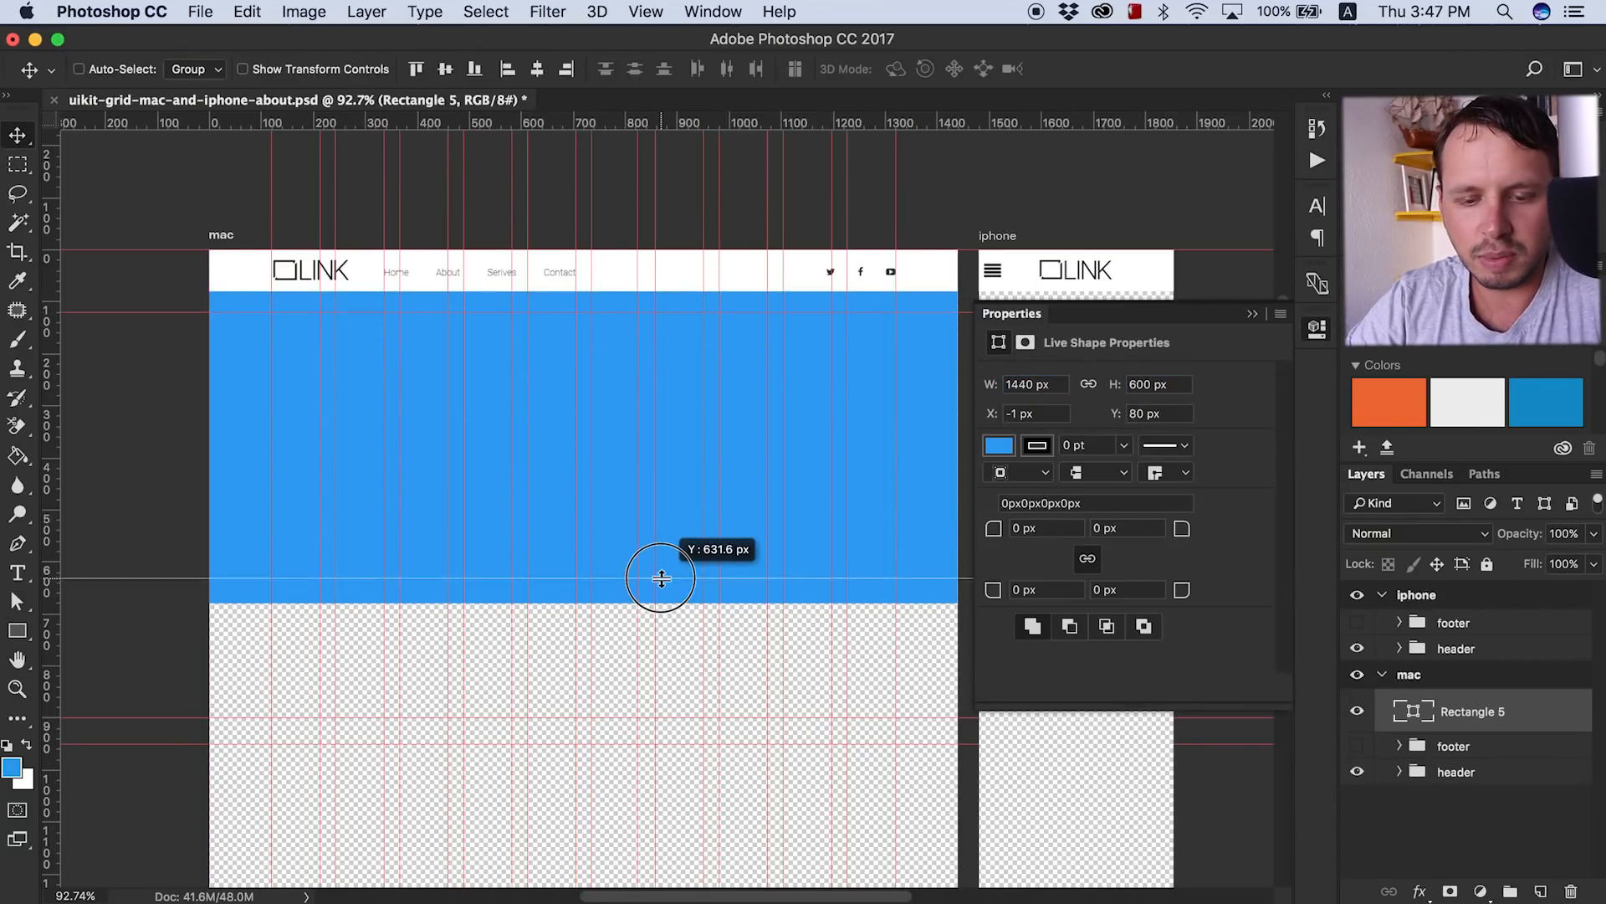
pyautogui.moveTo(272, 316); pyautogui.dragTo(462, 579)
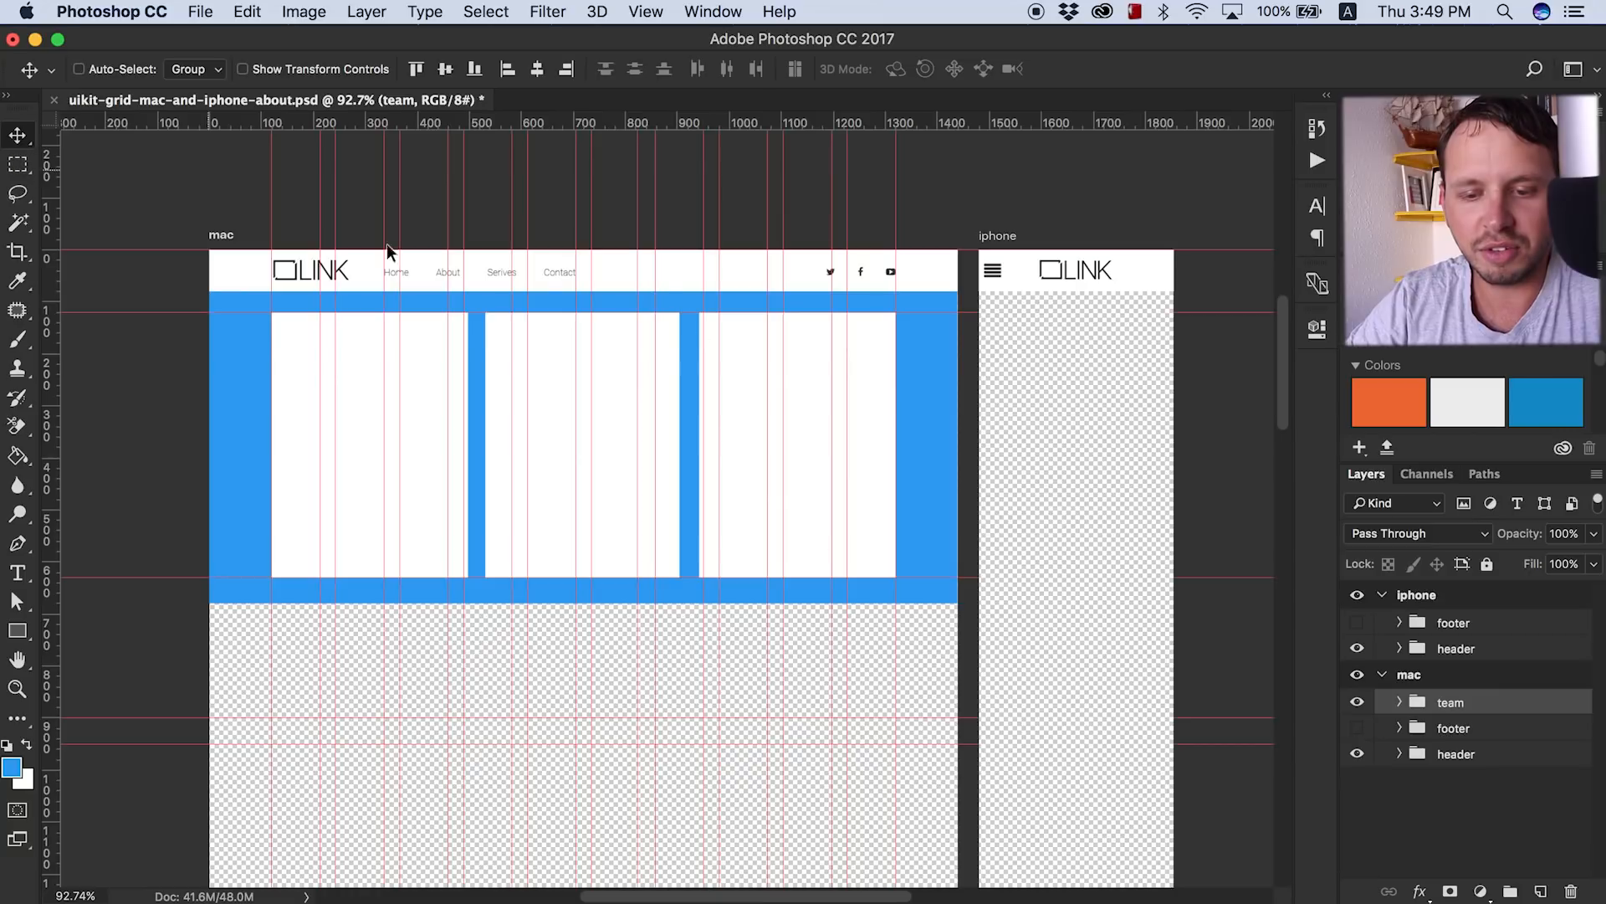
pyautogui.moveTo(644, 297); pyautogui.dragTo(645, 314)
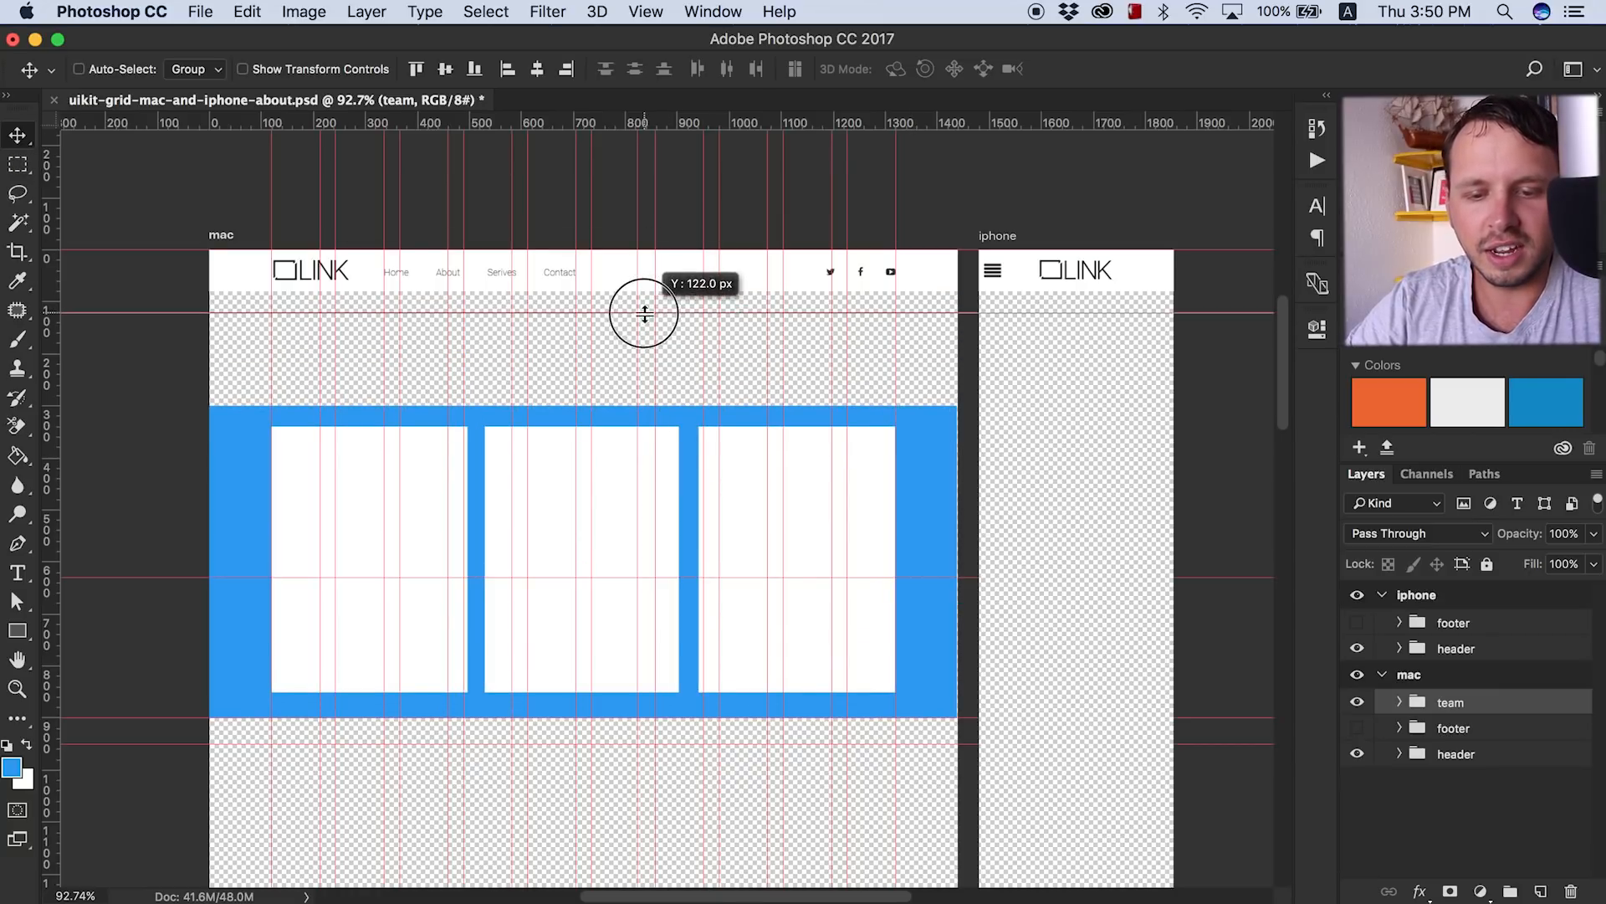
pyautogui.moveTo(644, 315); pyautogui.dragTo(661, 364)
pyautogui.write('Mett')
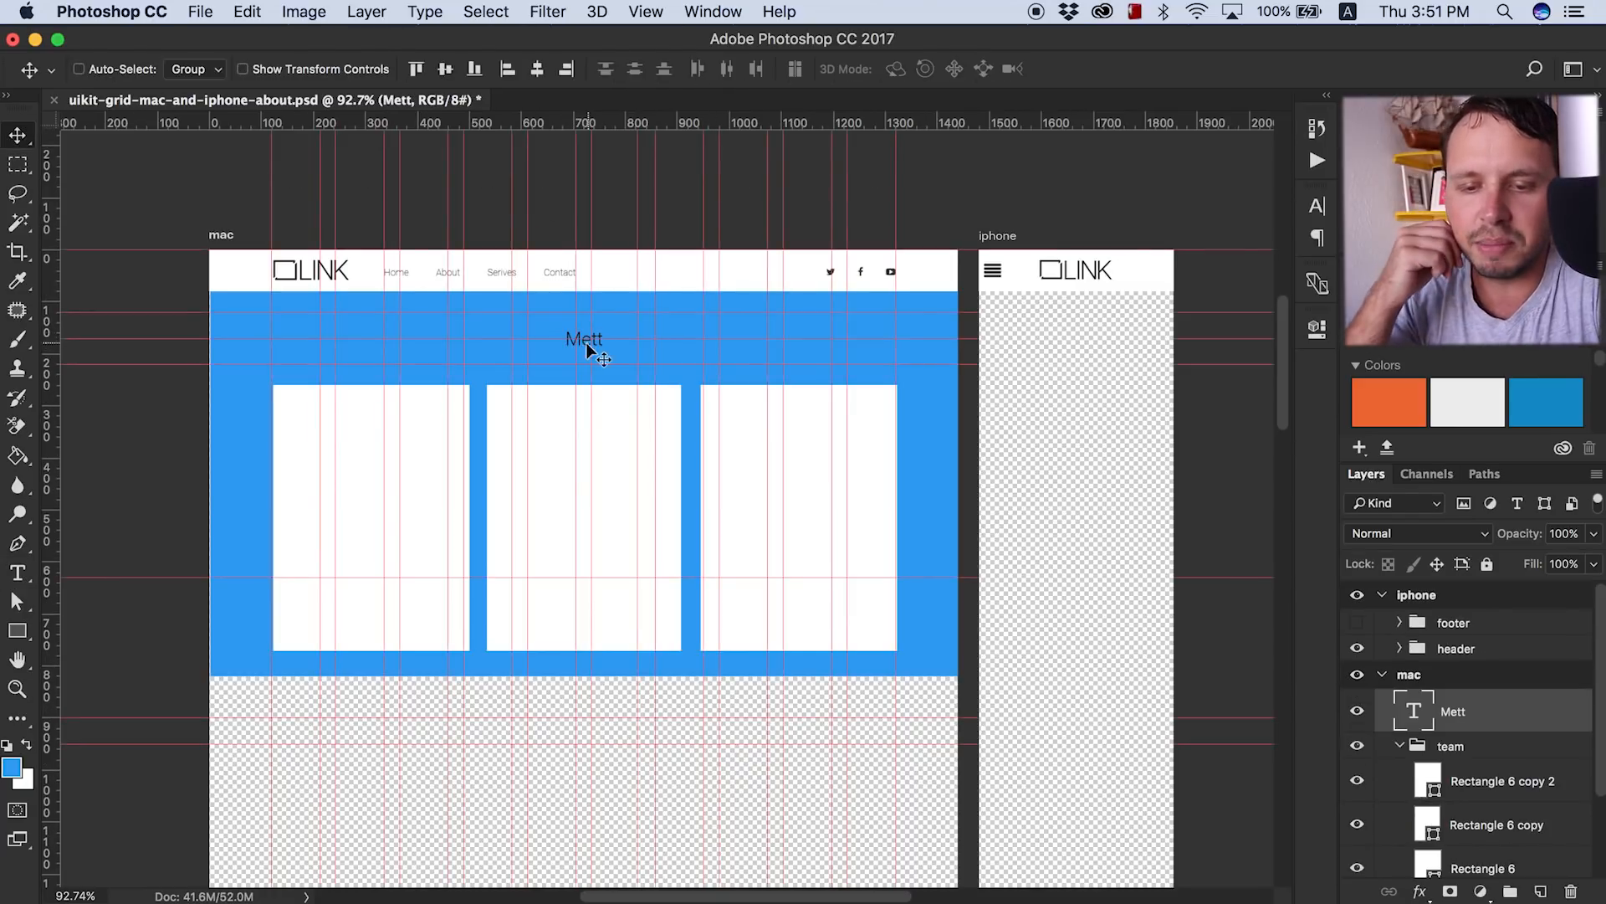
# - Commit the 'MEET THE LINK TEAM' heading and stretch the blue band taller to fit the cards
pyautogui.click(778, 69)
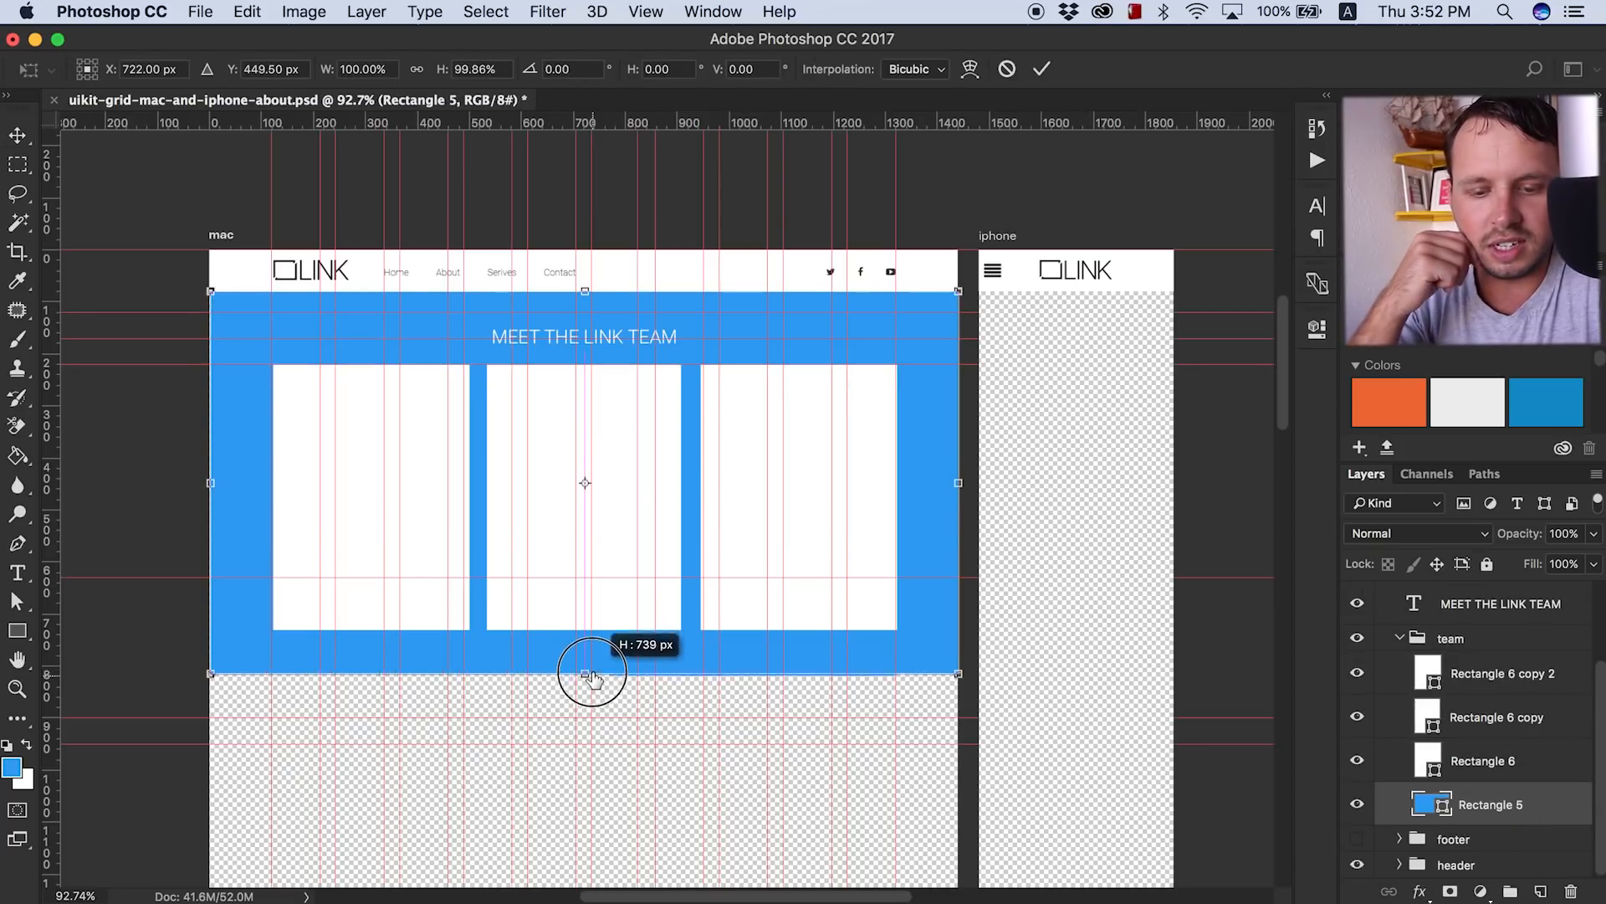
pyautogui.moveTo(589, 674); pyautogui.dragTo(584, 658)
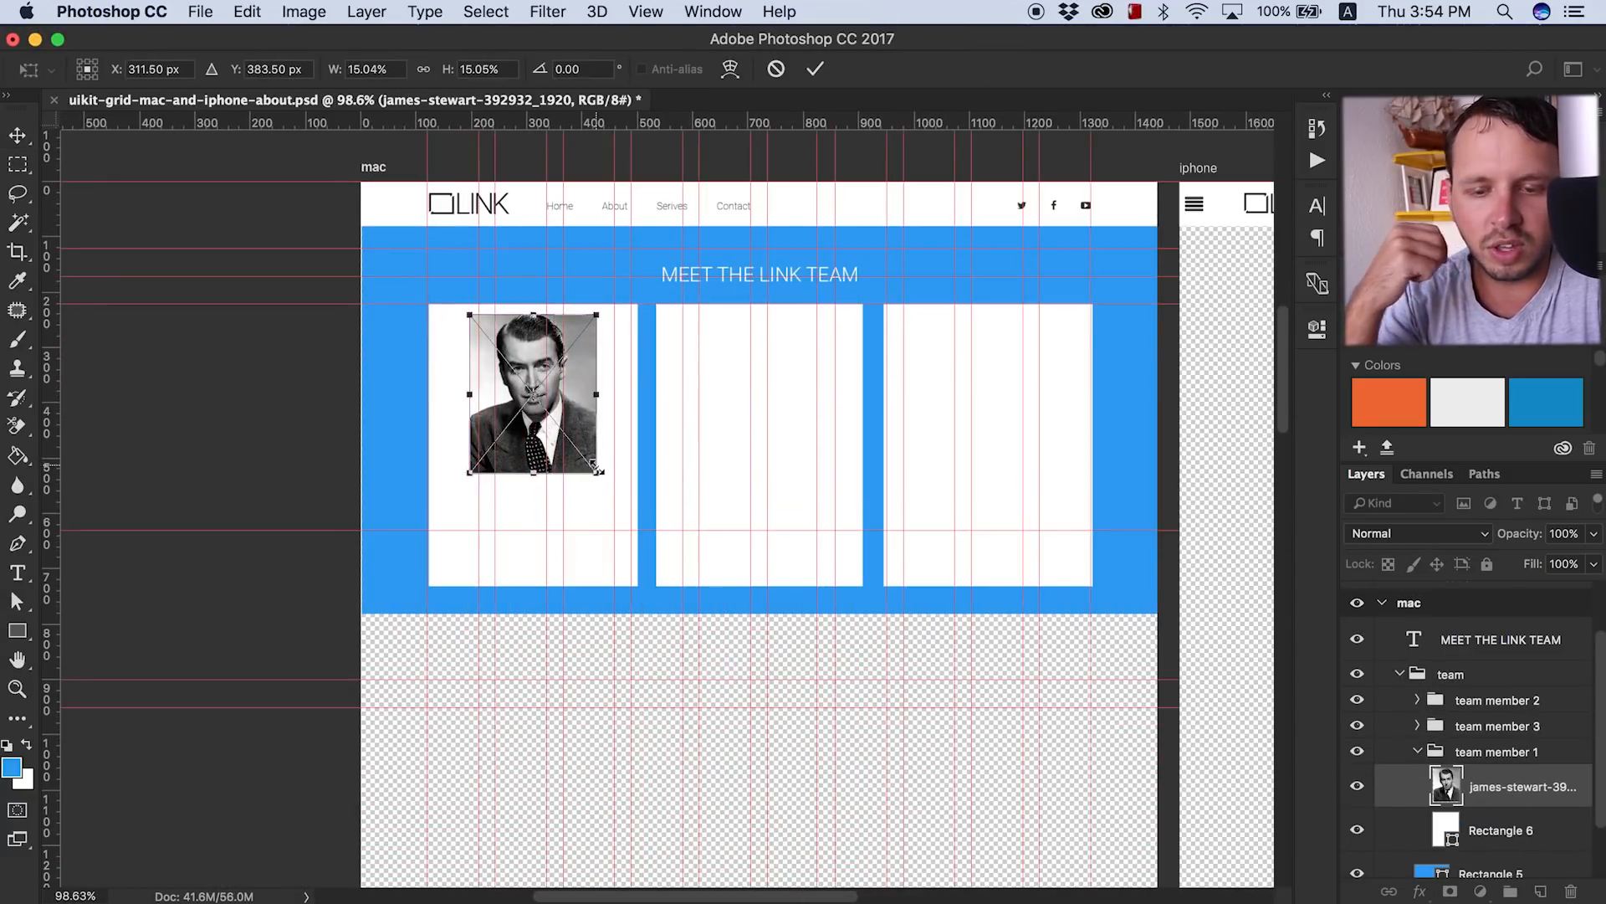
# - Fit the first portrait into its card and prepare a circular marquee for the second photo
pyautogui.moveTo(603, 473); pyautogui.dragTo(613, 529)
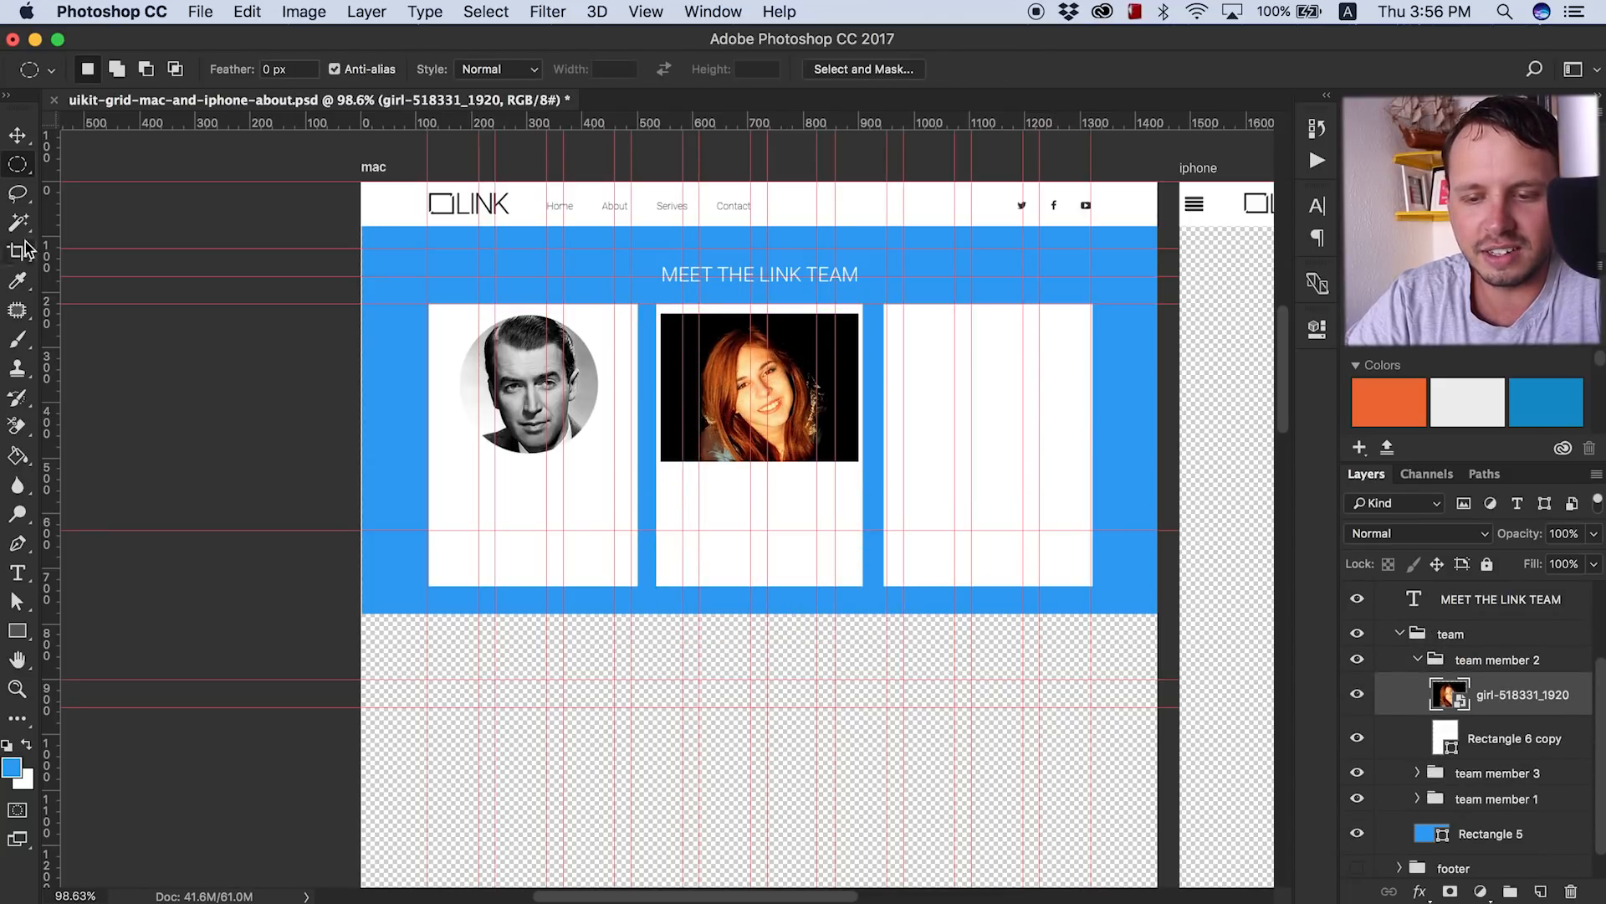
pyautogui.click(13, 134)
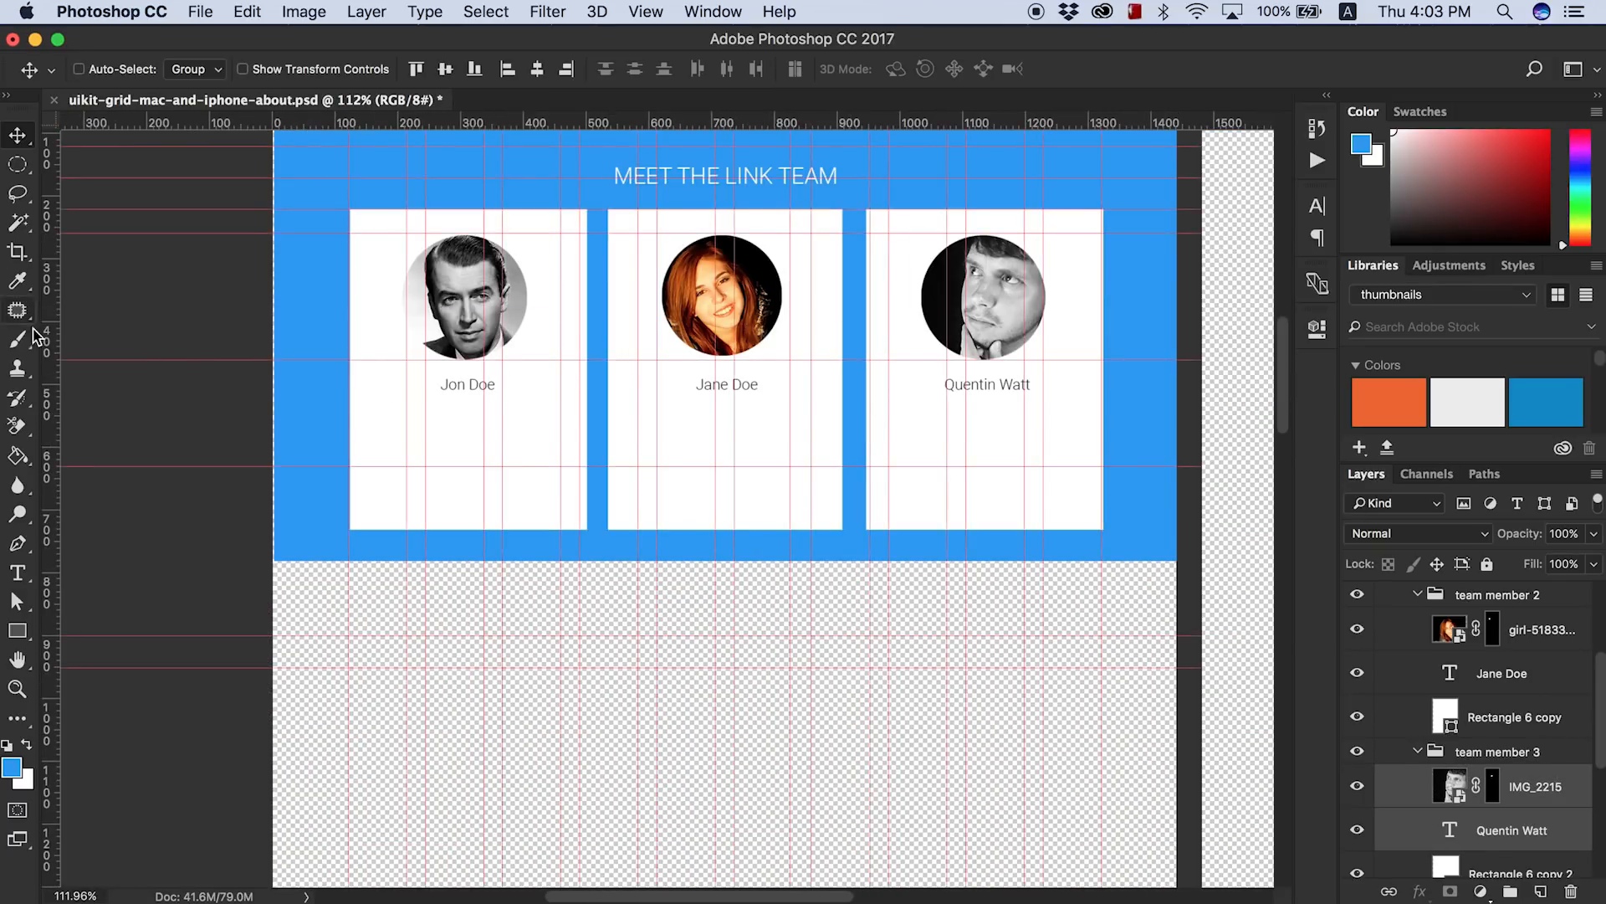
# - Add a text block in the first card filled with lorem ipsum placeholder copy
pyautogui.click(425, 10)
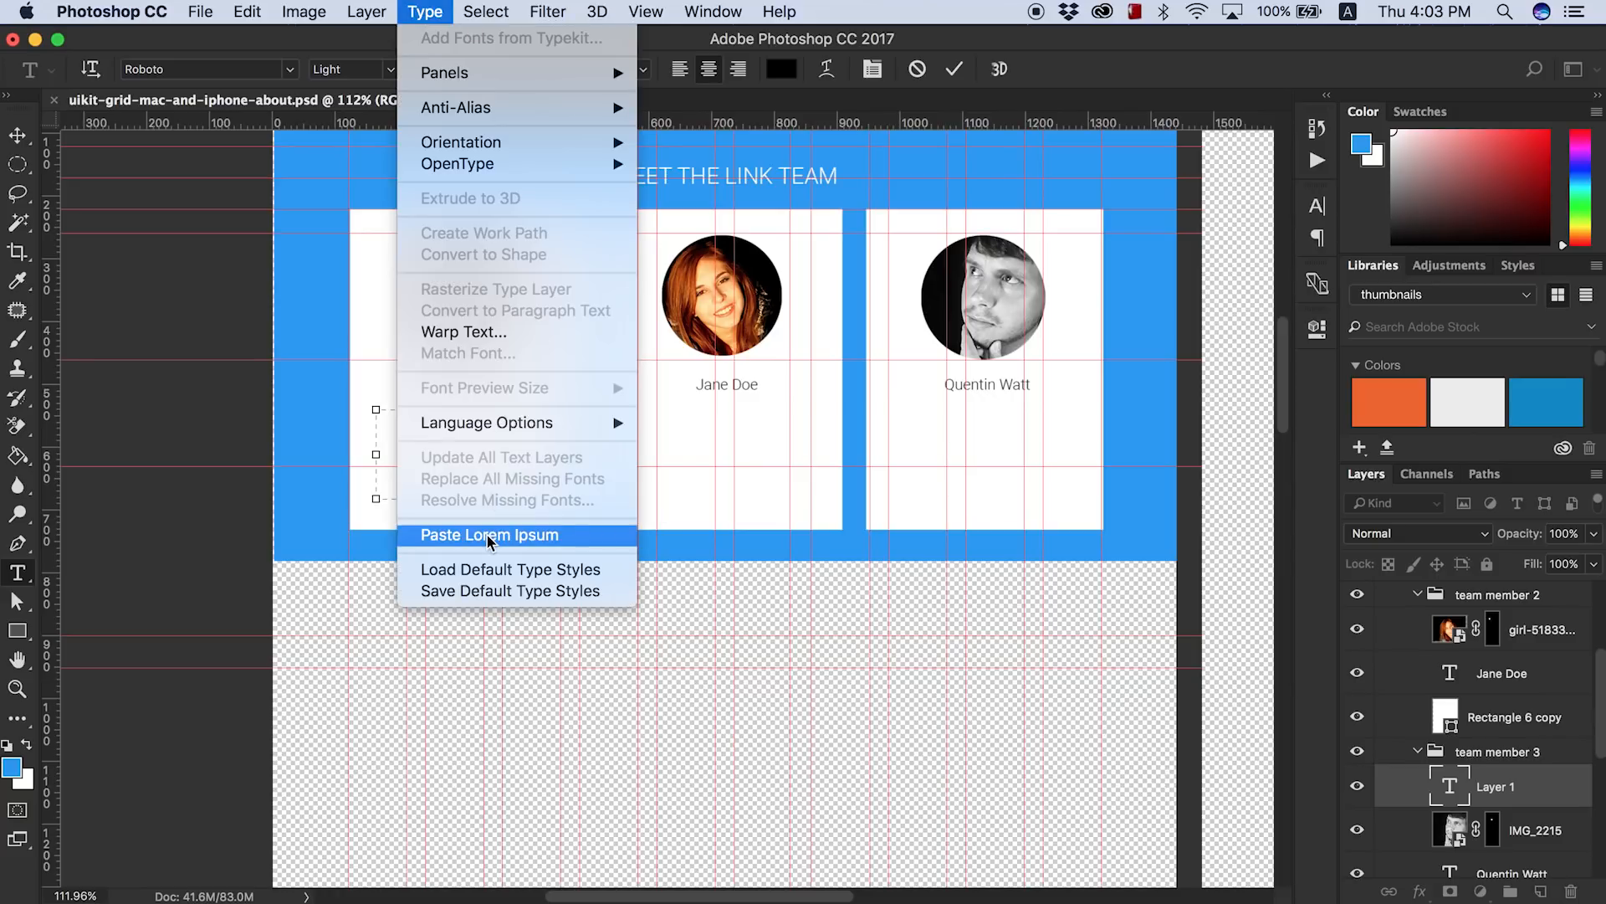
pyautogui.click(489, 535)
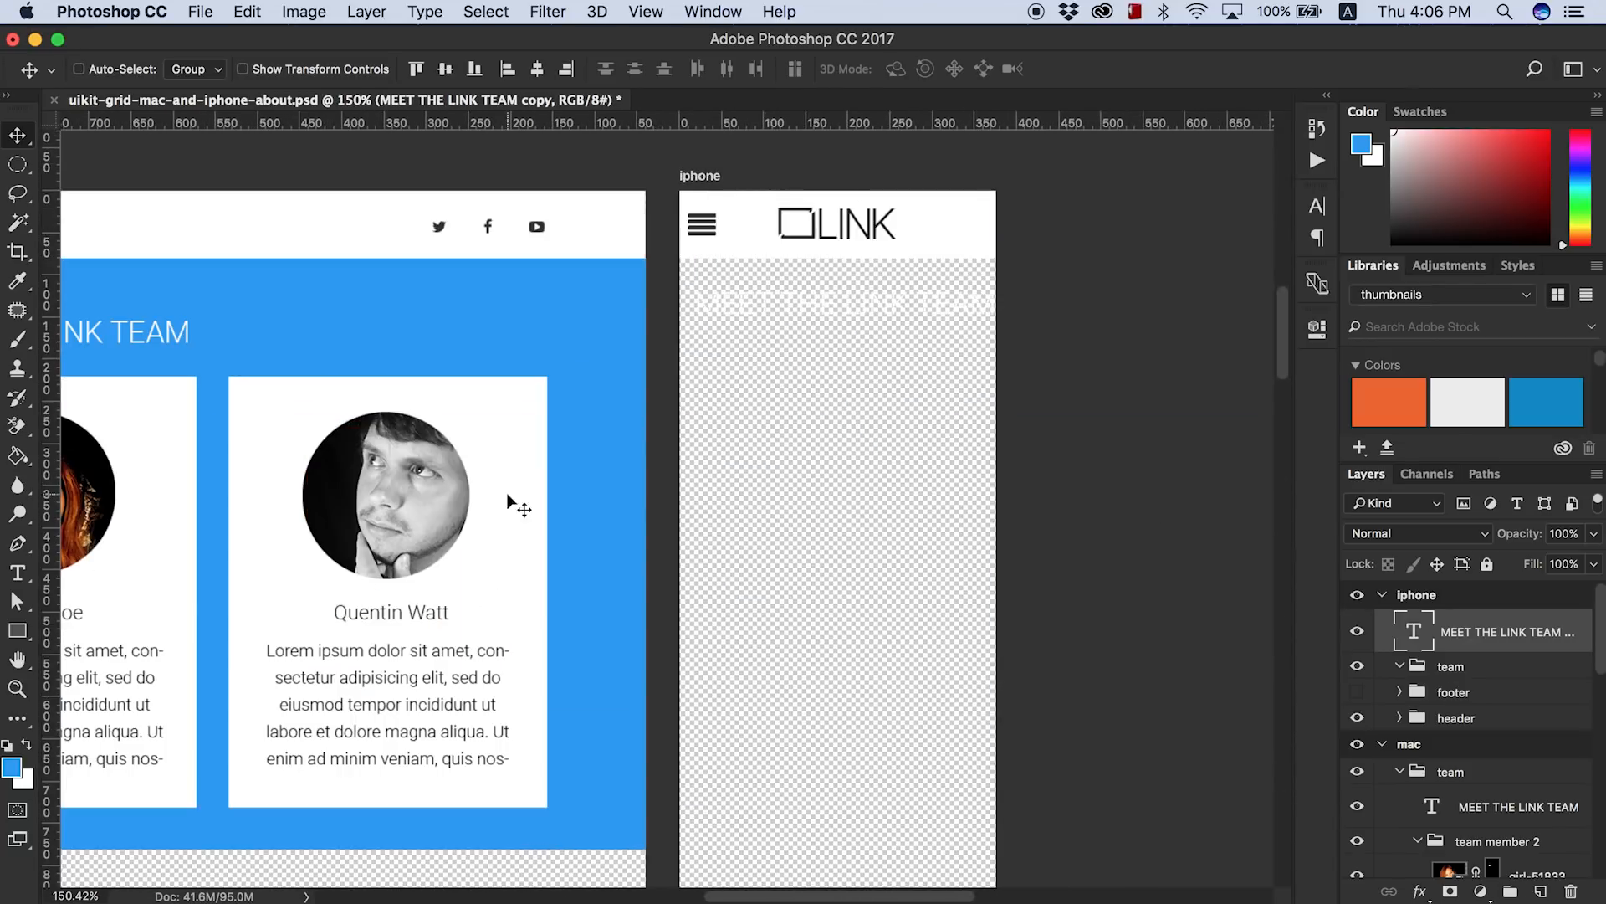
# - Position the heading on the iPhone artboard and move the second team card into the vertical stack
pyautogui.moveTo(677, 260); pyautogui.dragTo(994, 760)
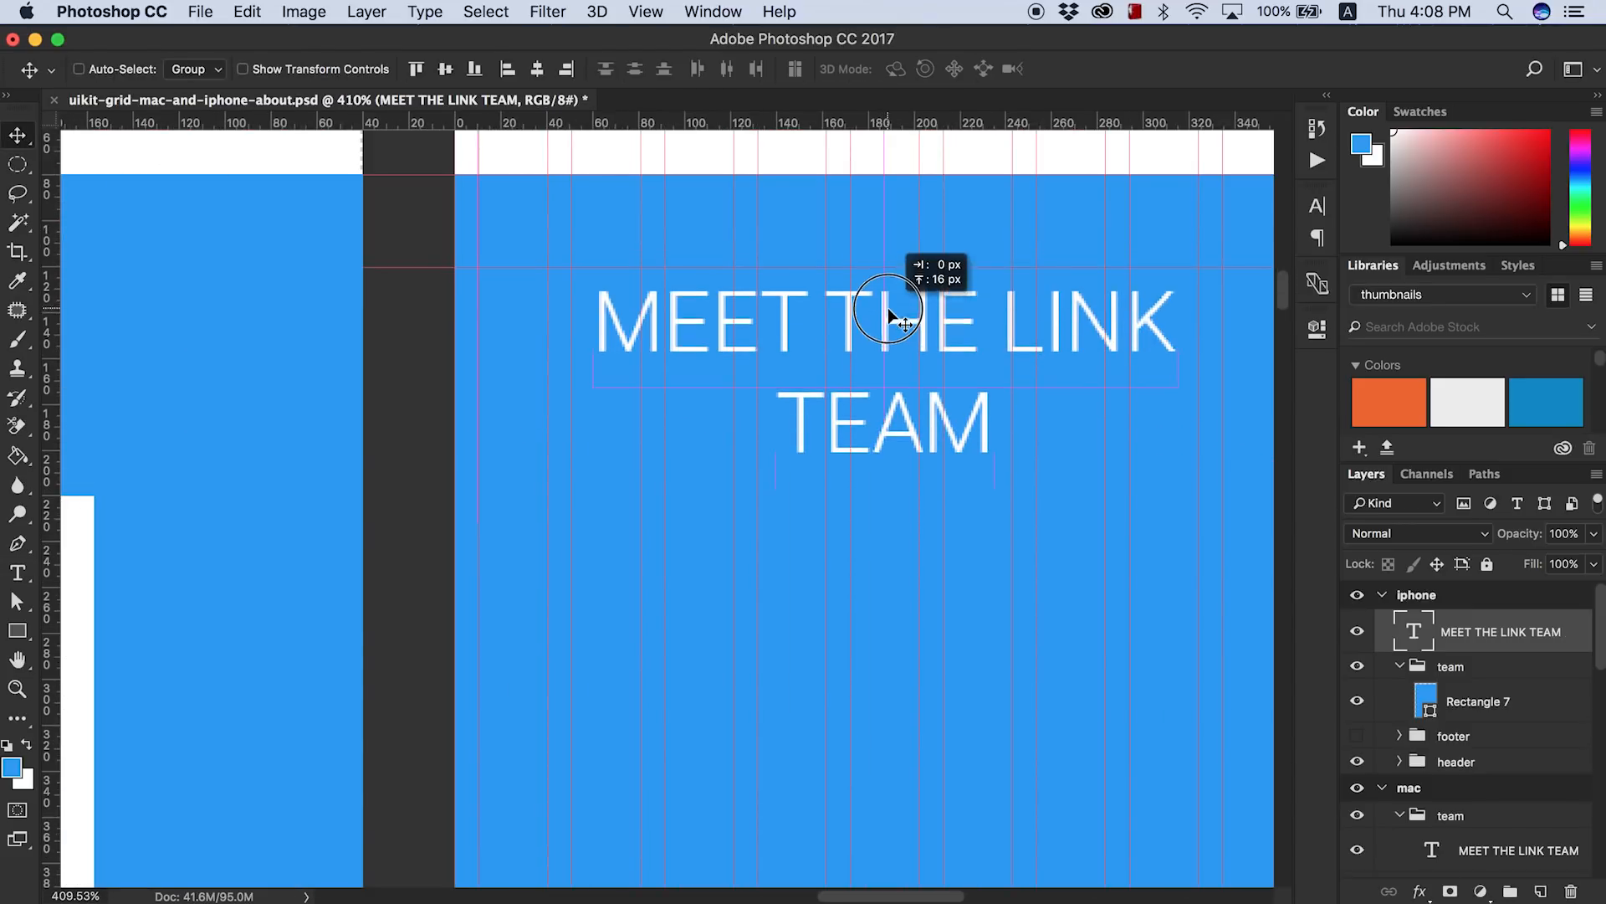
pyautogui.click(1472, 701)
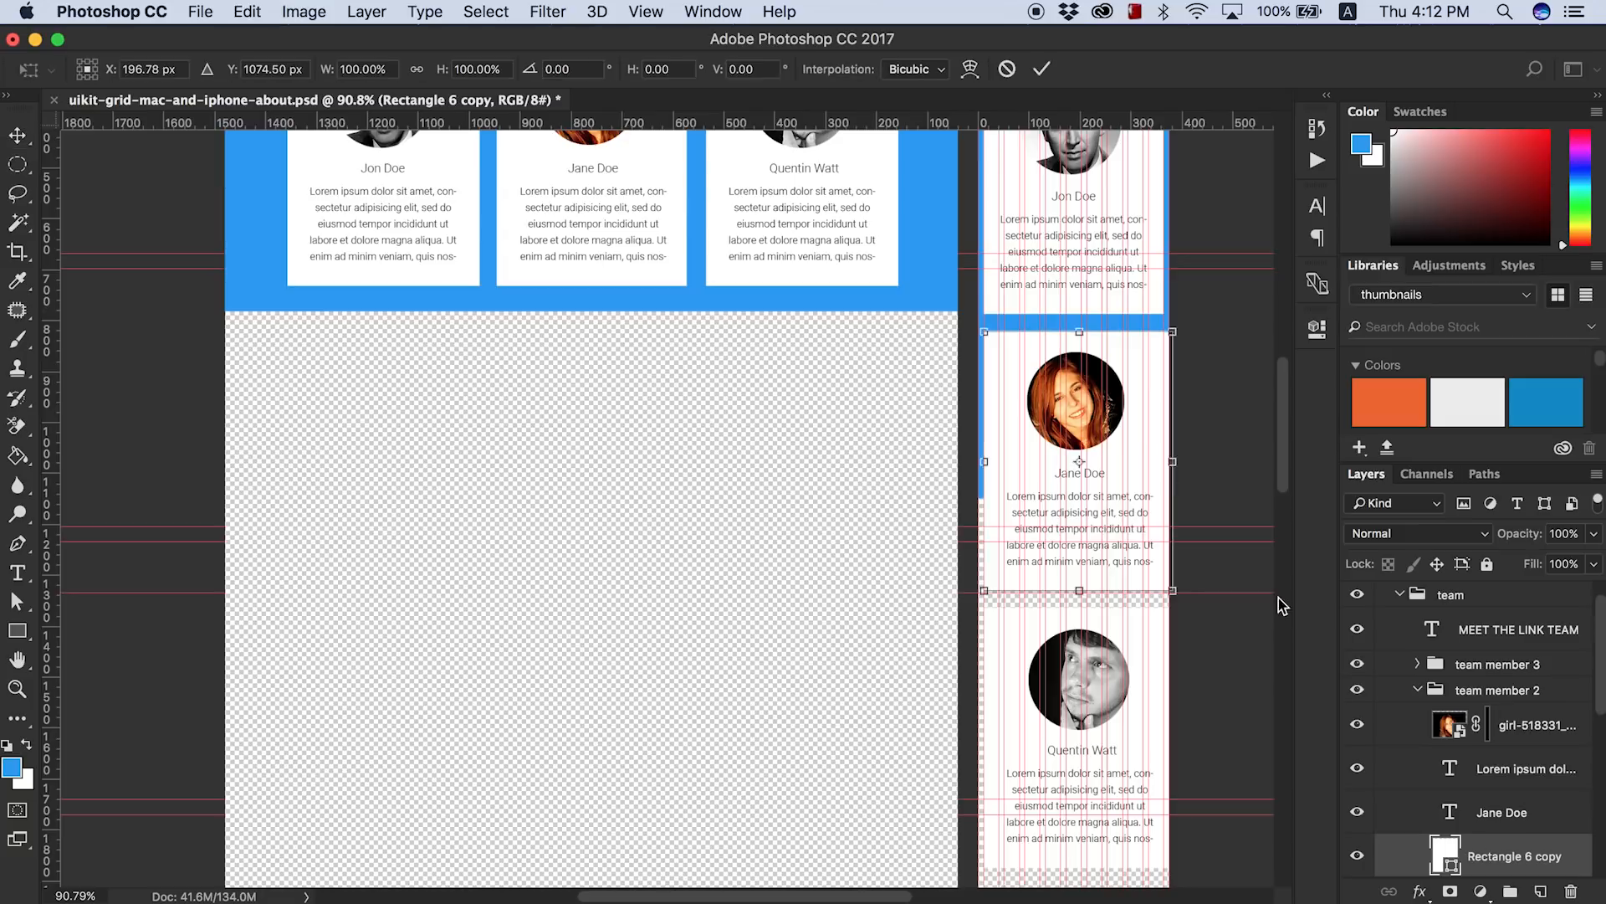
pyautogui.click(1509, 812)
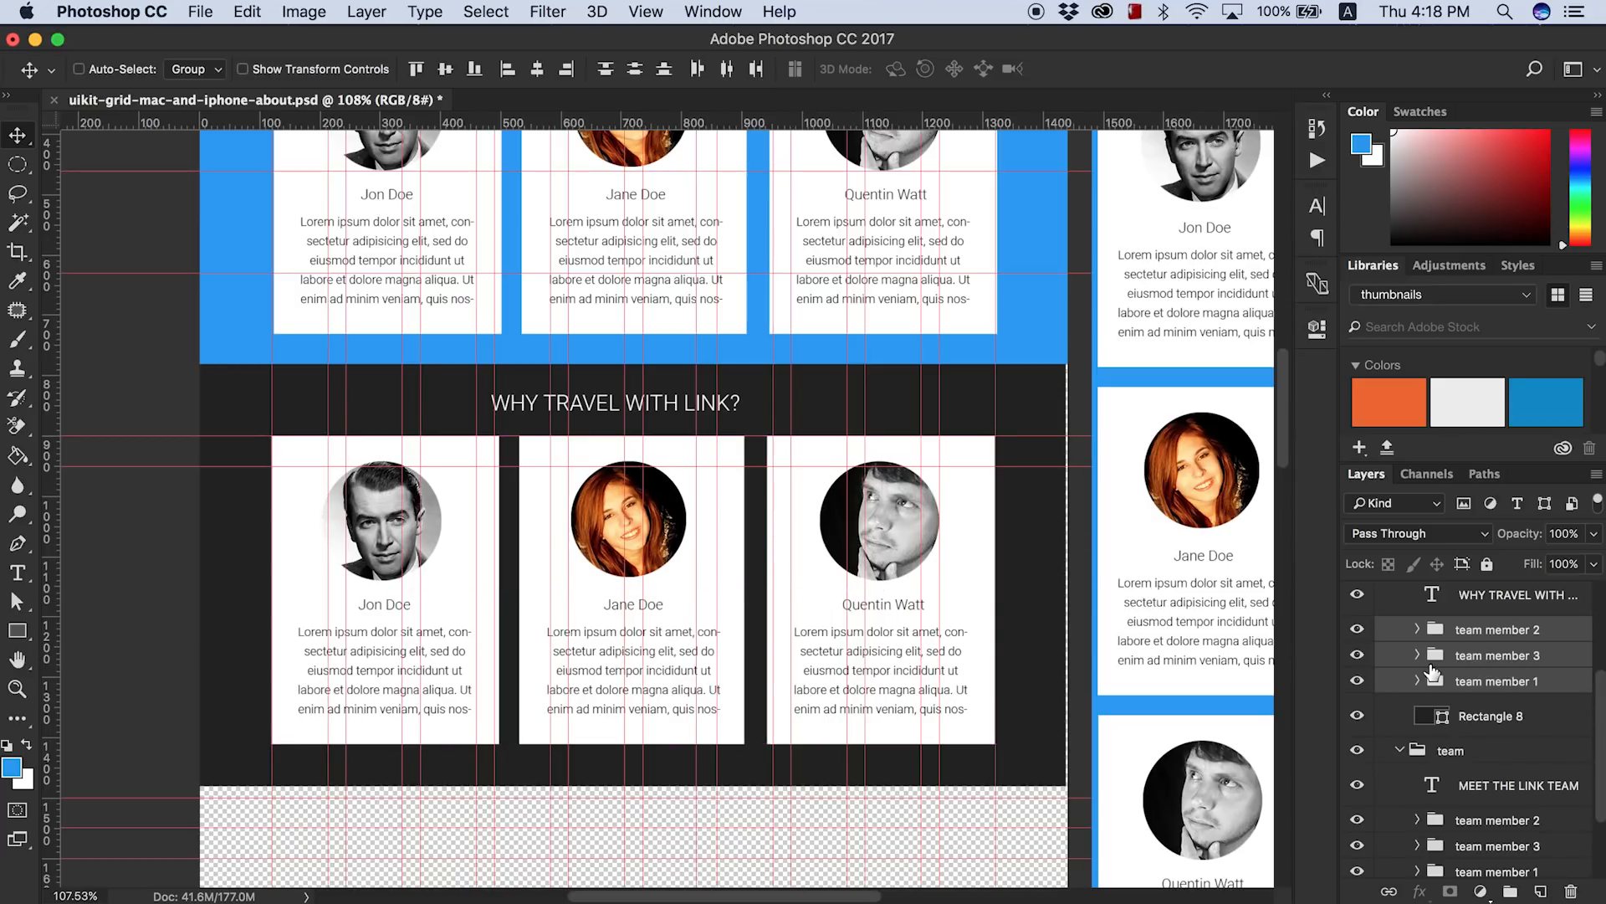
# - Expand a copied card group to retitle it and browse the Font Awesome cheatsheet for the shield icon
pyautogui.click(1490, 717)
pyautogui.write("WE'RE SAFE")
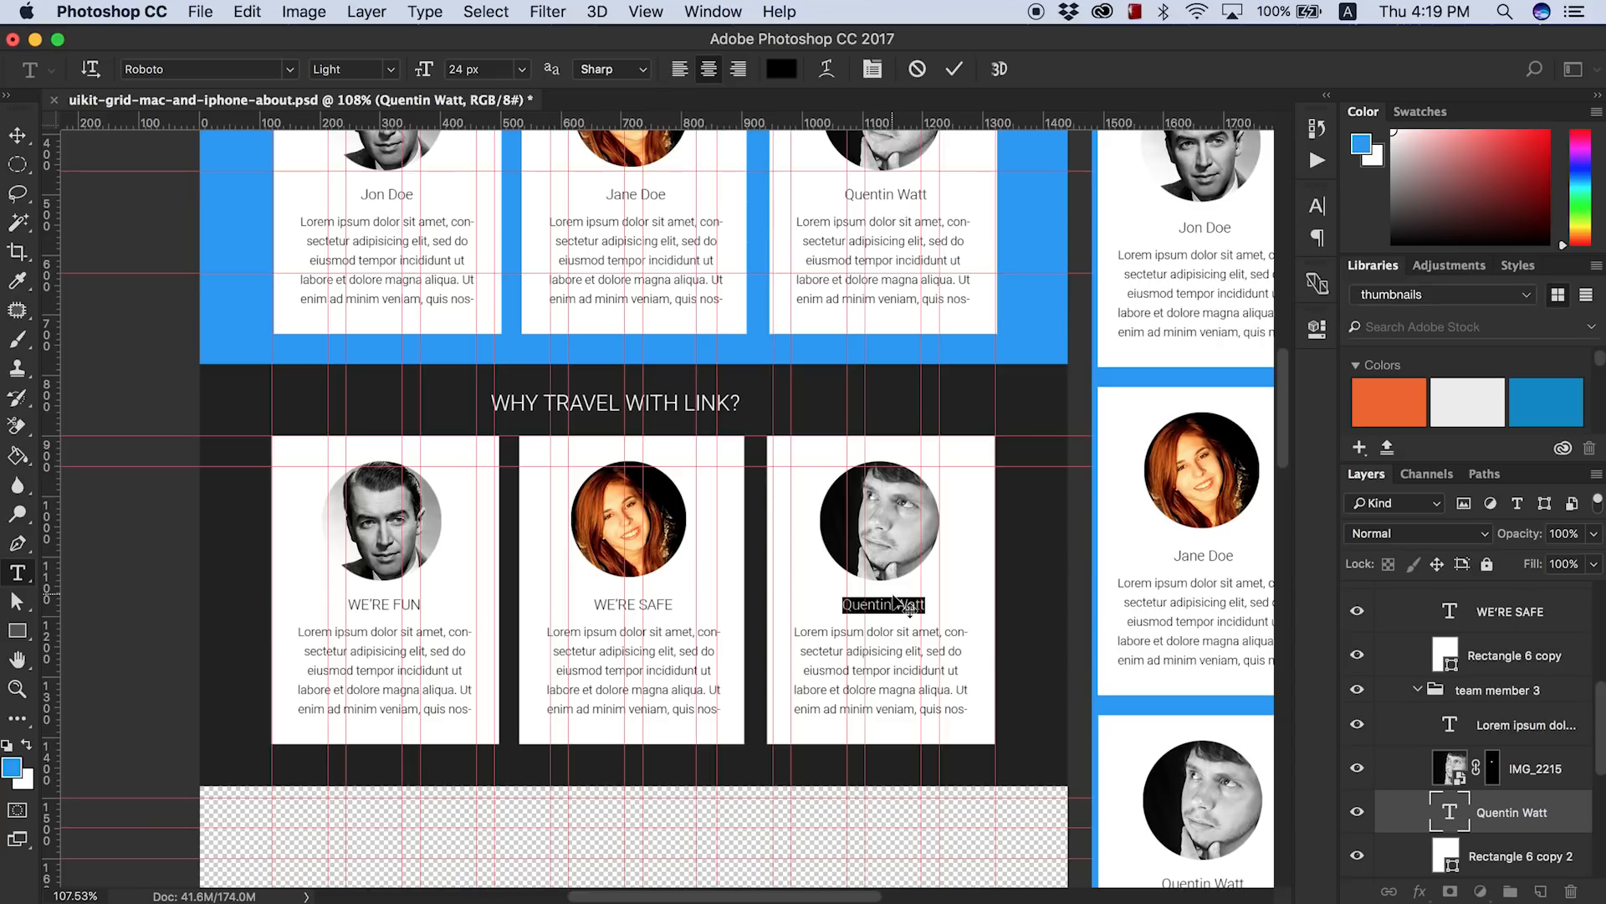
pyautogui.scroll(-3)
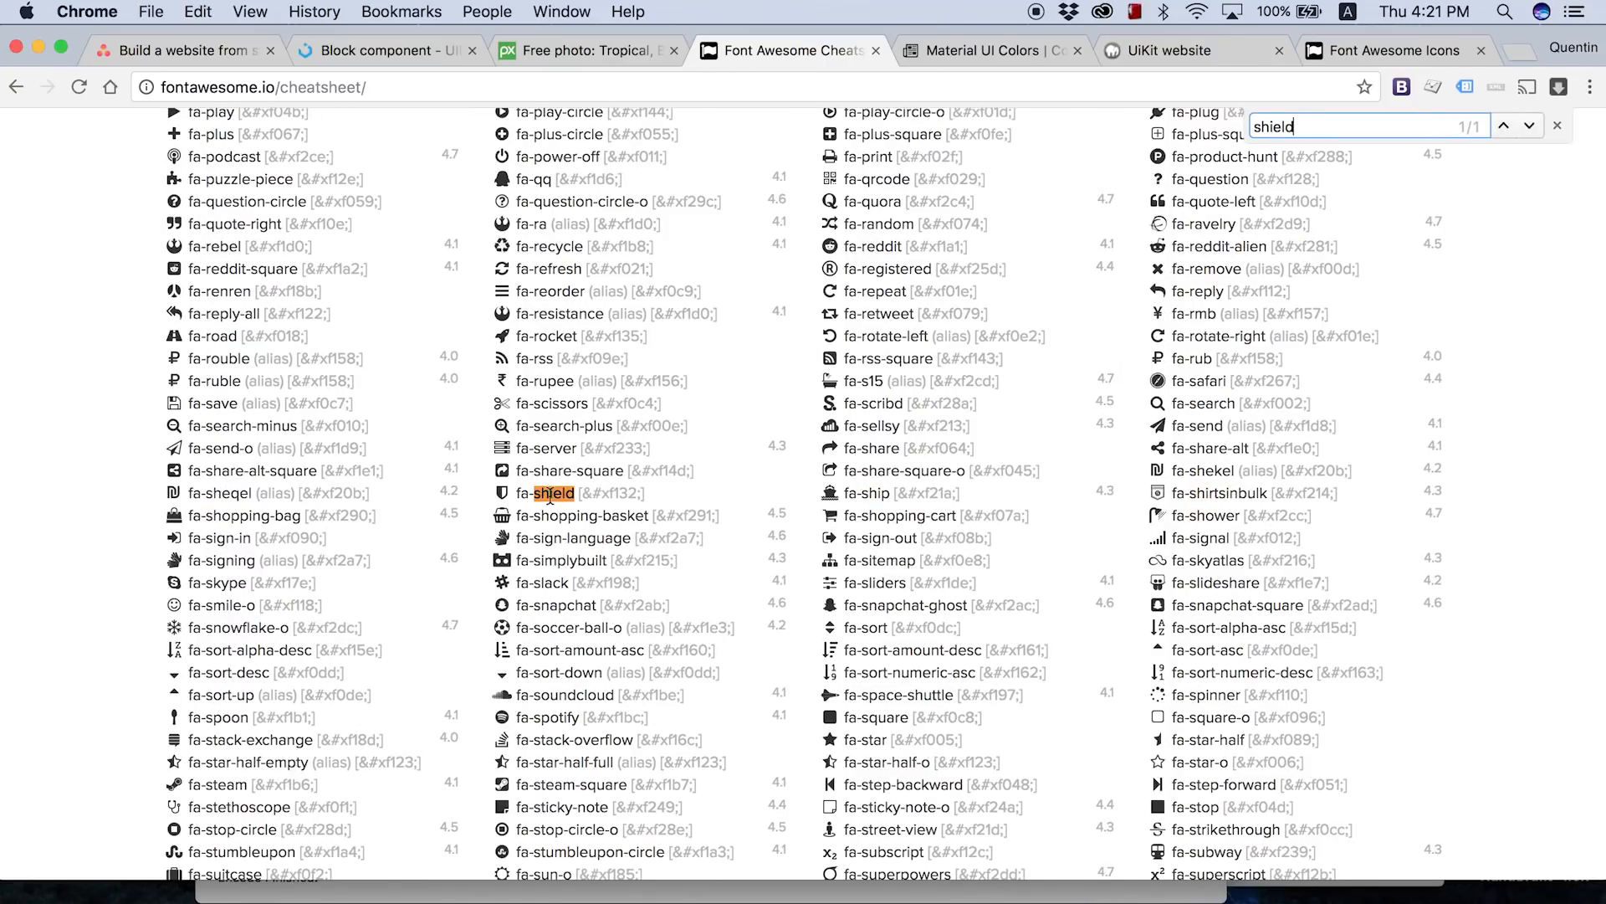
# - Search the Font Awesome cheatsheet for 'lock' to find the fa-lock glyph
pyautogui.write('lock')
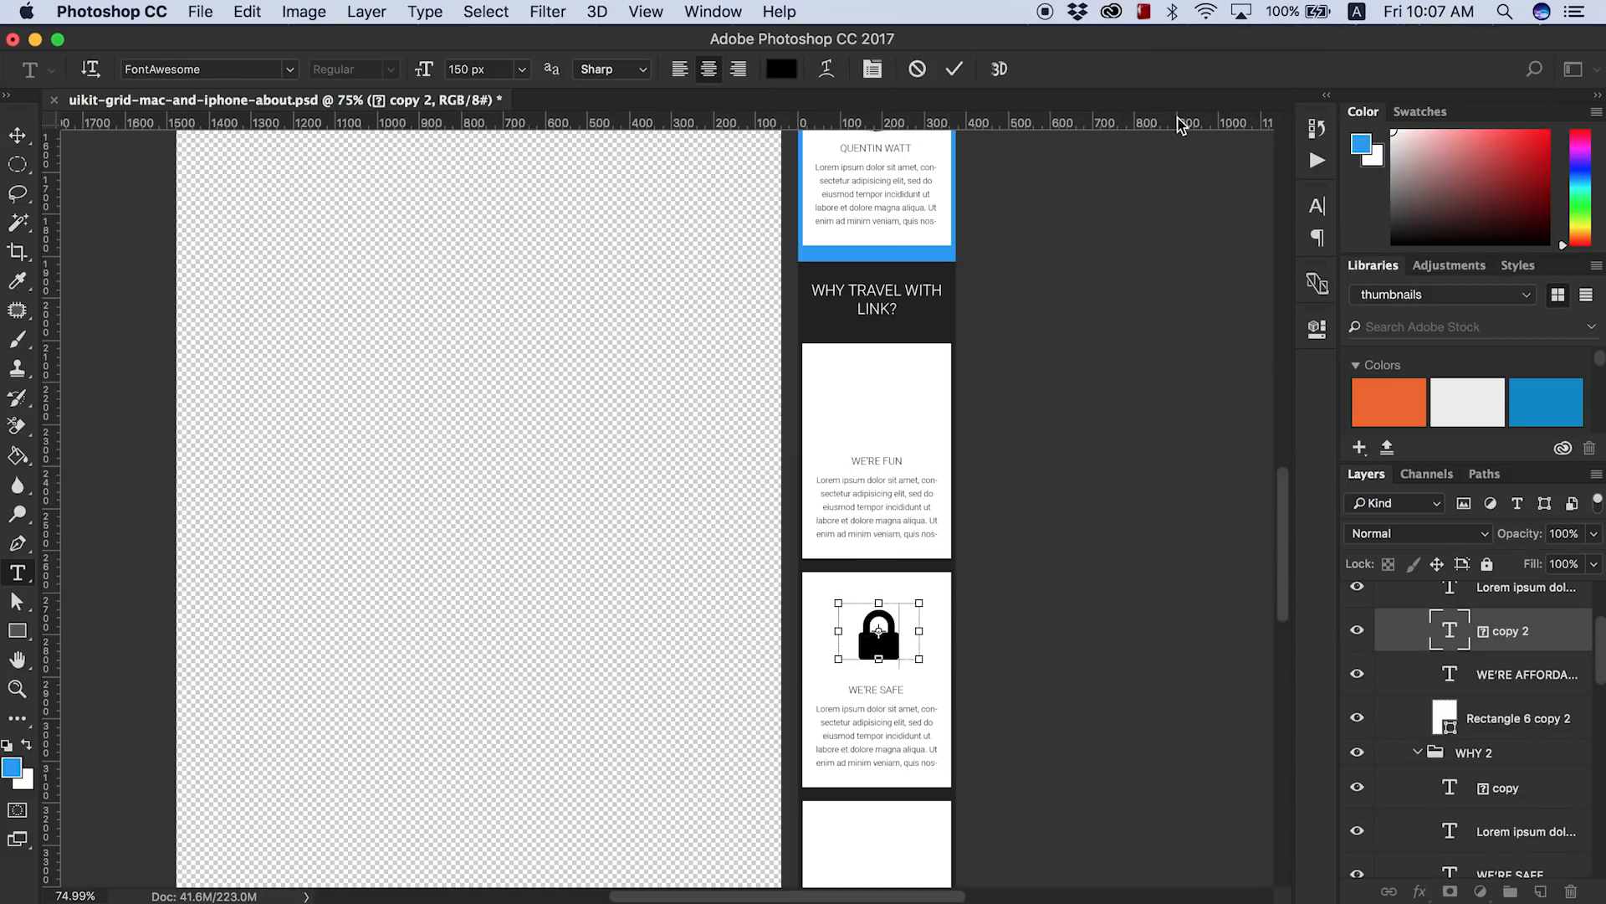
# - Scroll the Layers panel and select the Mac layout group to check the Why Travel icons
pyautogui.scroll(-3)
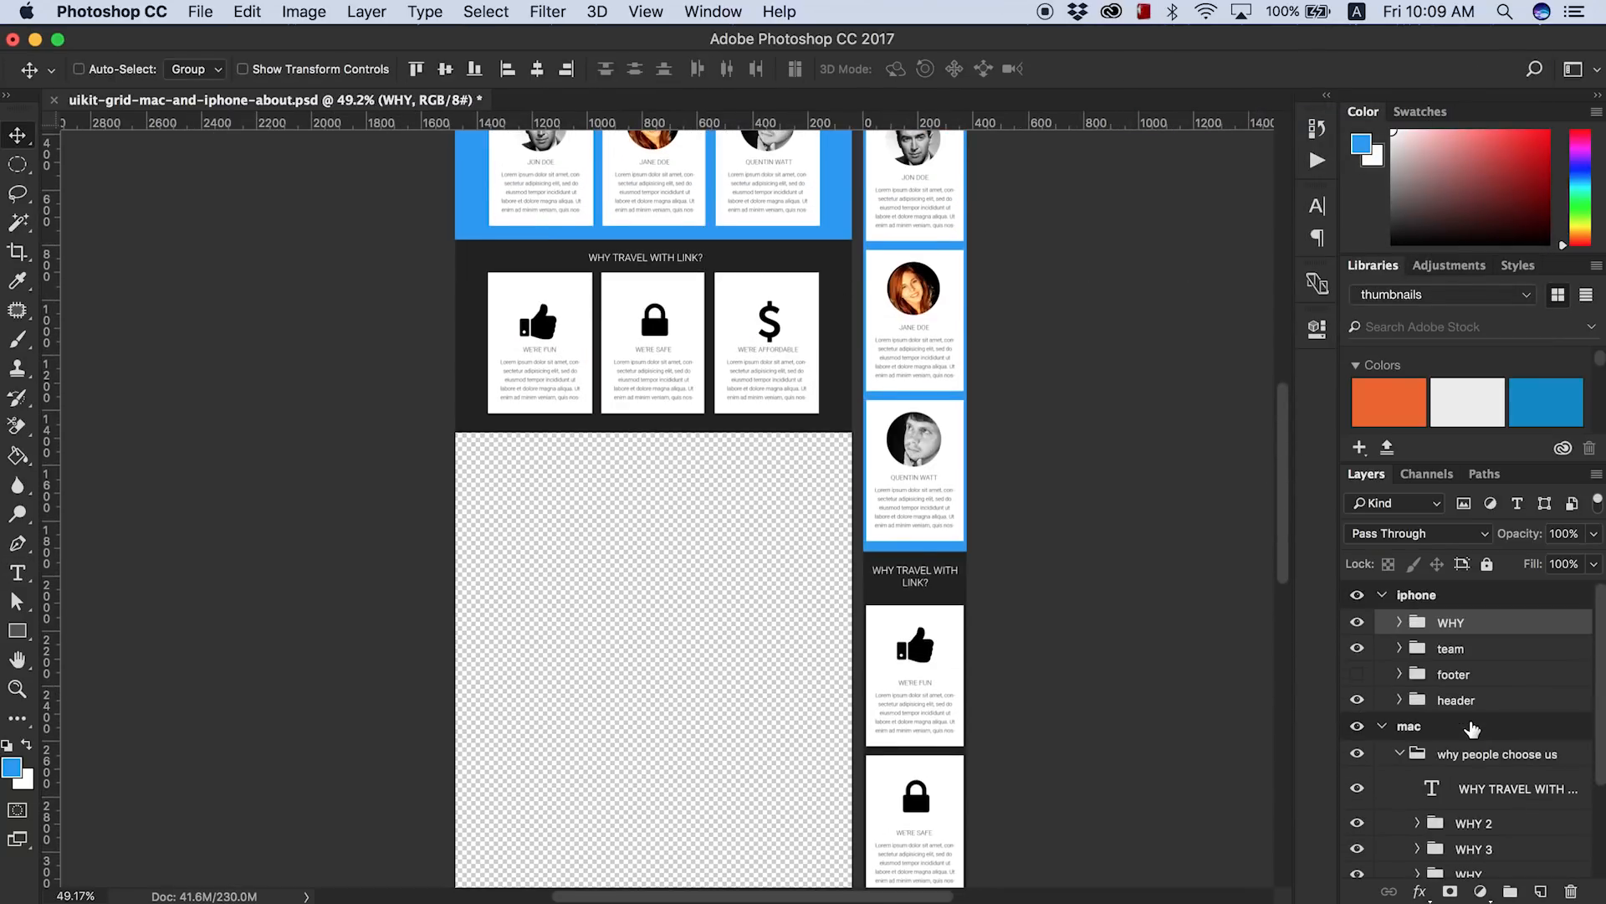
pyautogui.click(1408, 725)
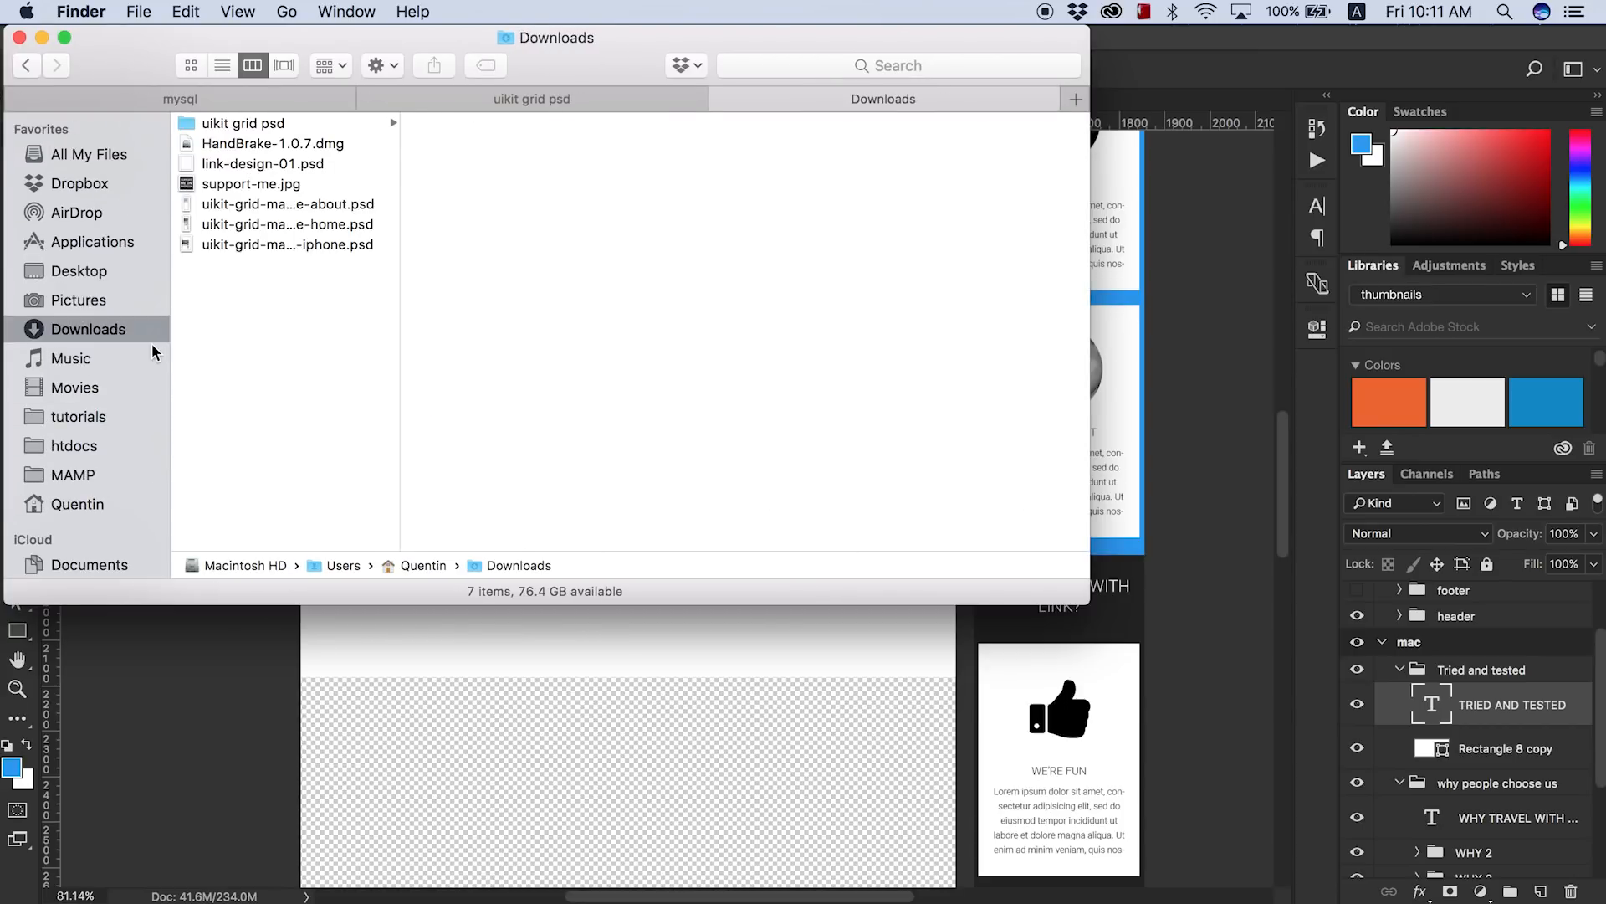
# - Open the Downloads folder in Finder to locate the travel photos
pyautogui.click(693, 203)
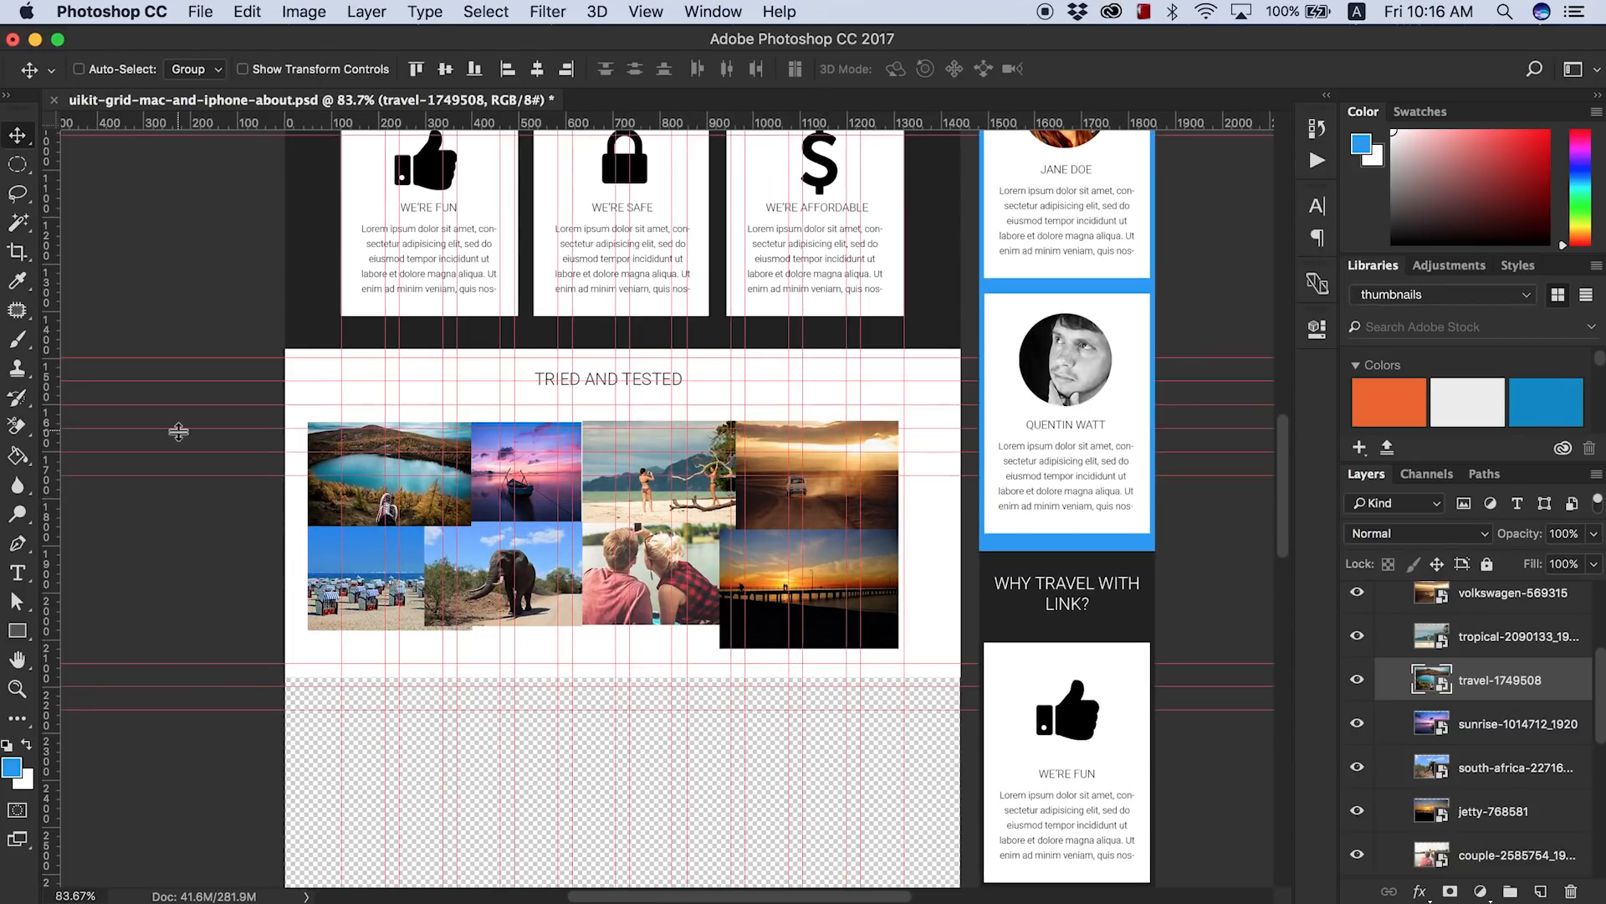
pyautogui.moveTo(237, 615)
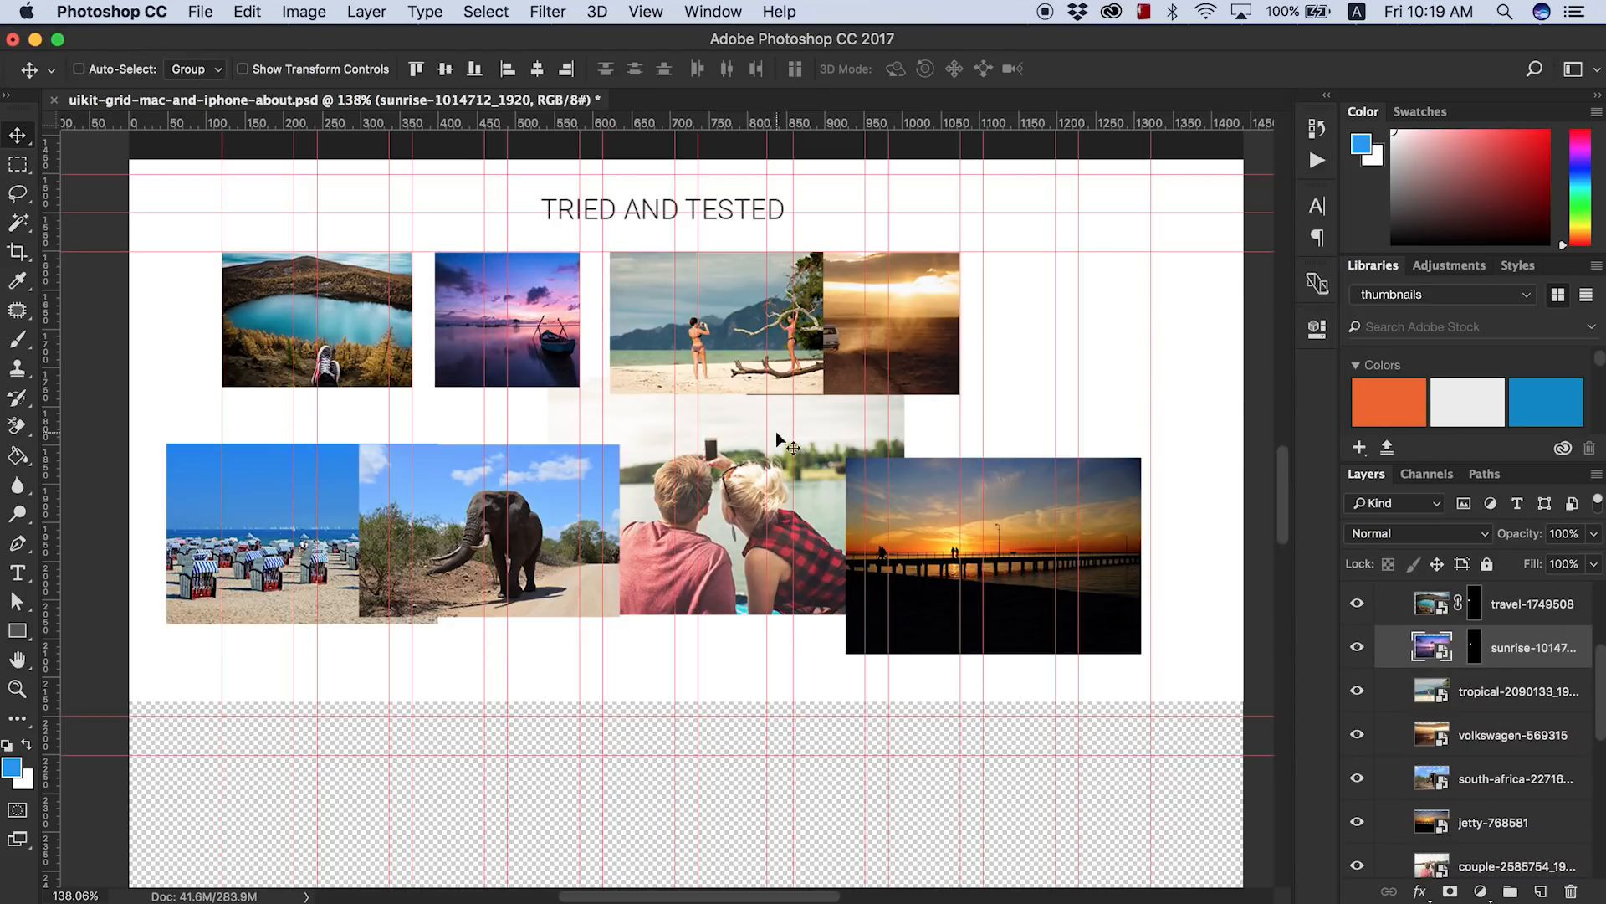
# - Stretch the lake and car photo masks so the top-row tiles meet their neighbours edge to edge
pyautogui.click(1522, 604)
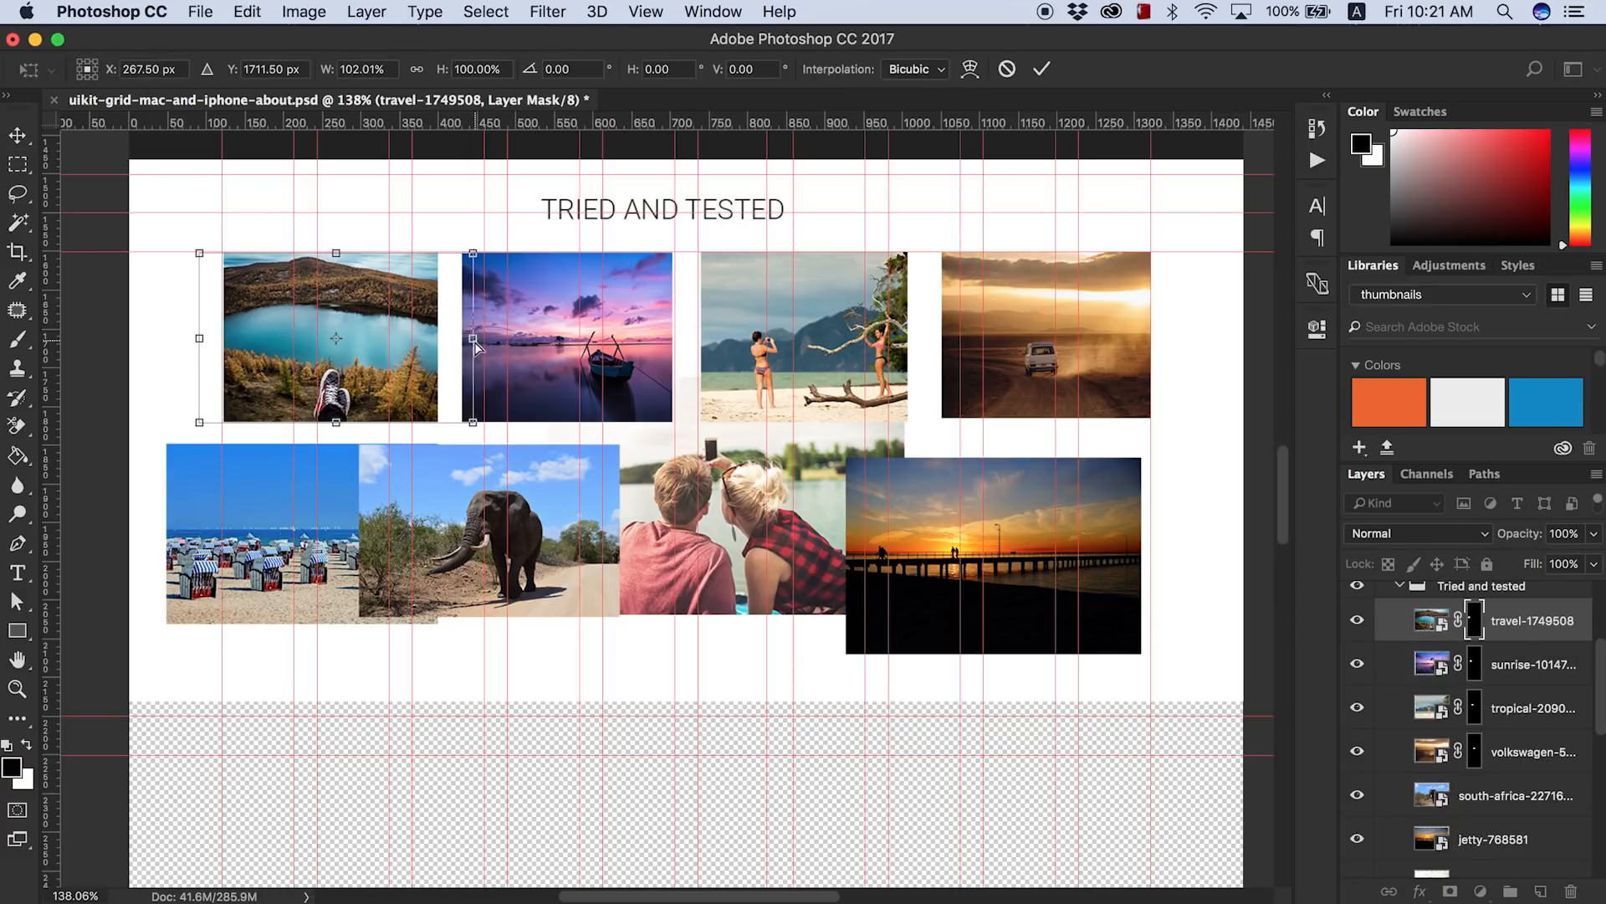
pyautogui.moveTo(472, 338); pyautogui.dragTo(460, 348)
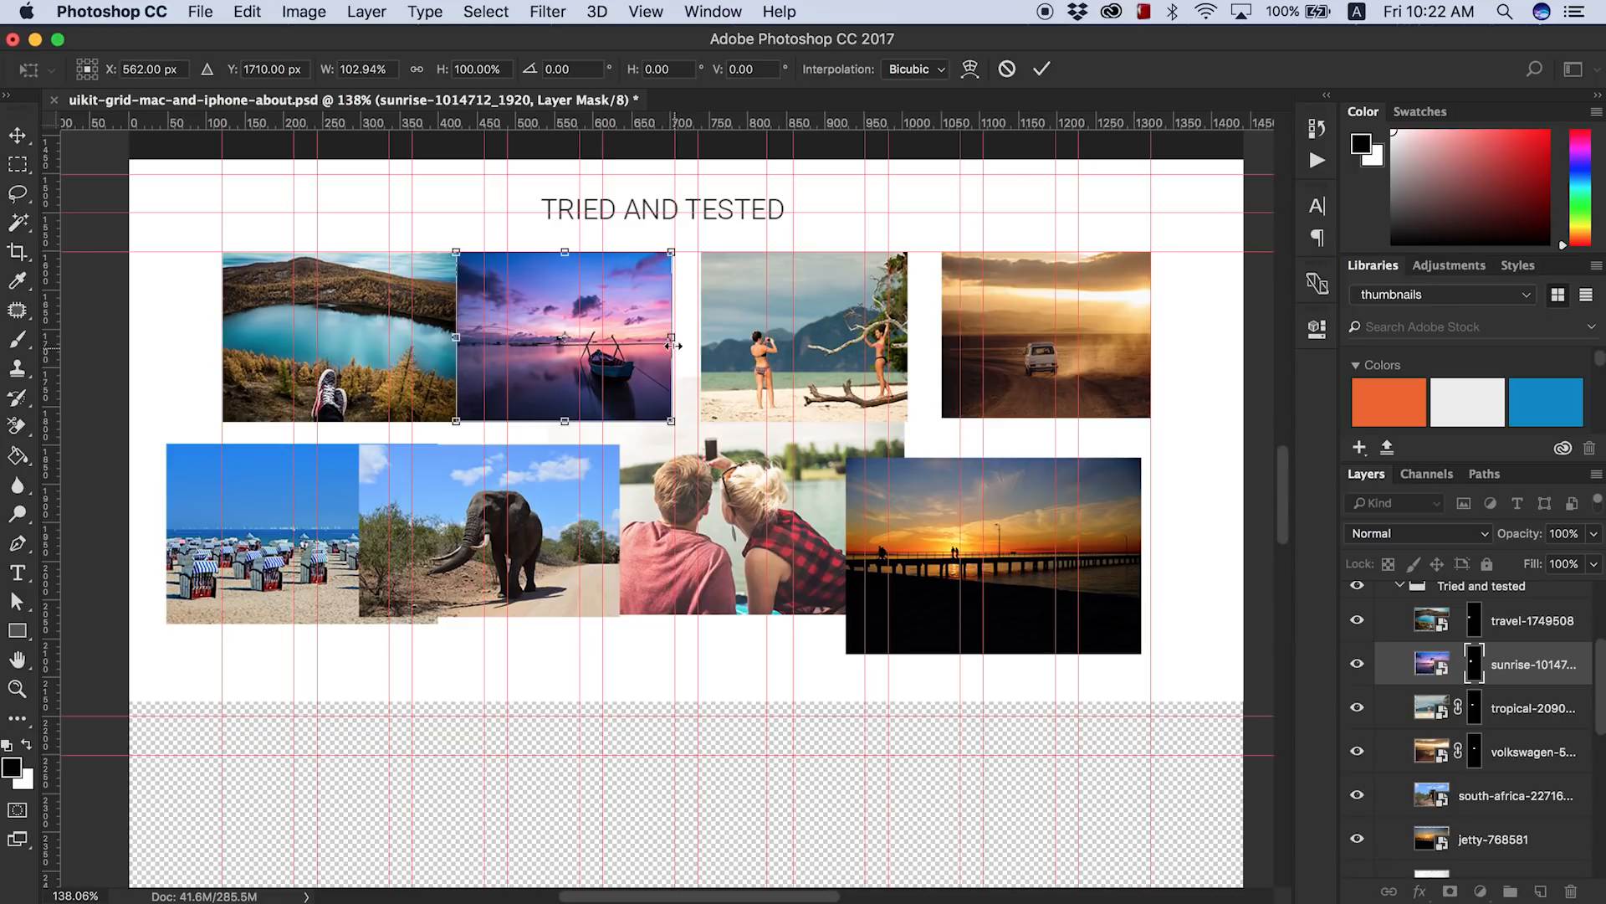
pyautogui.click(1533, 708)
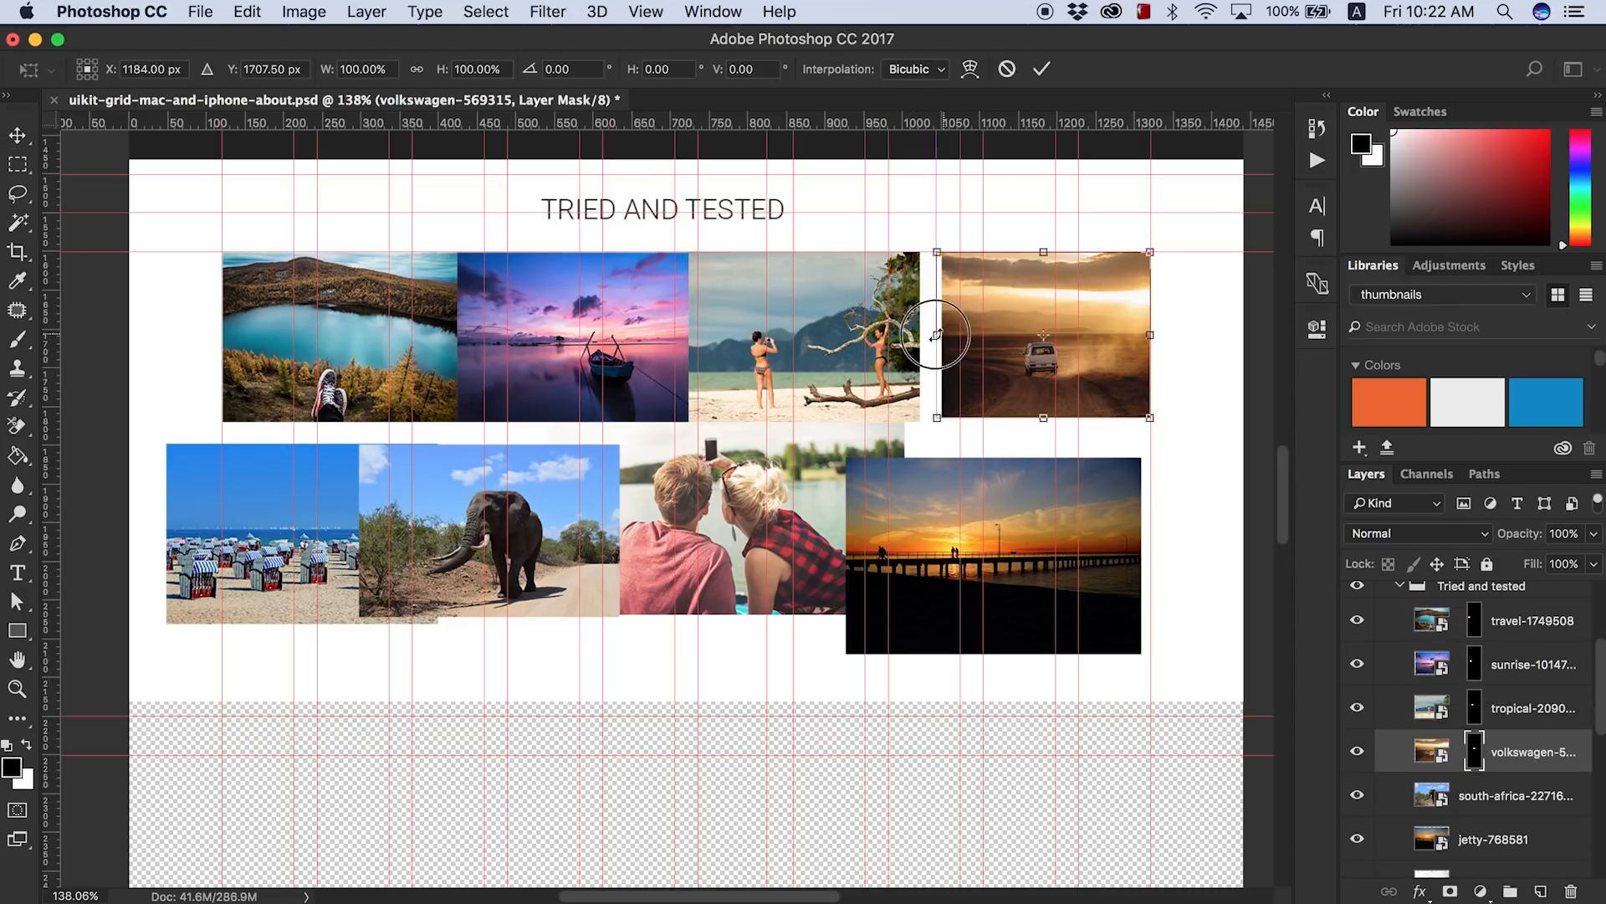
pyautogui.moveTo(932, 334); pyautogui.dragTo(888, 335)
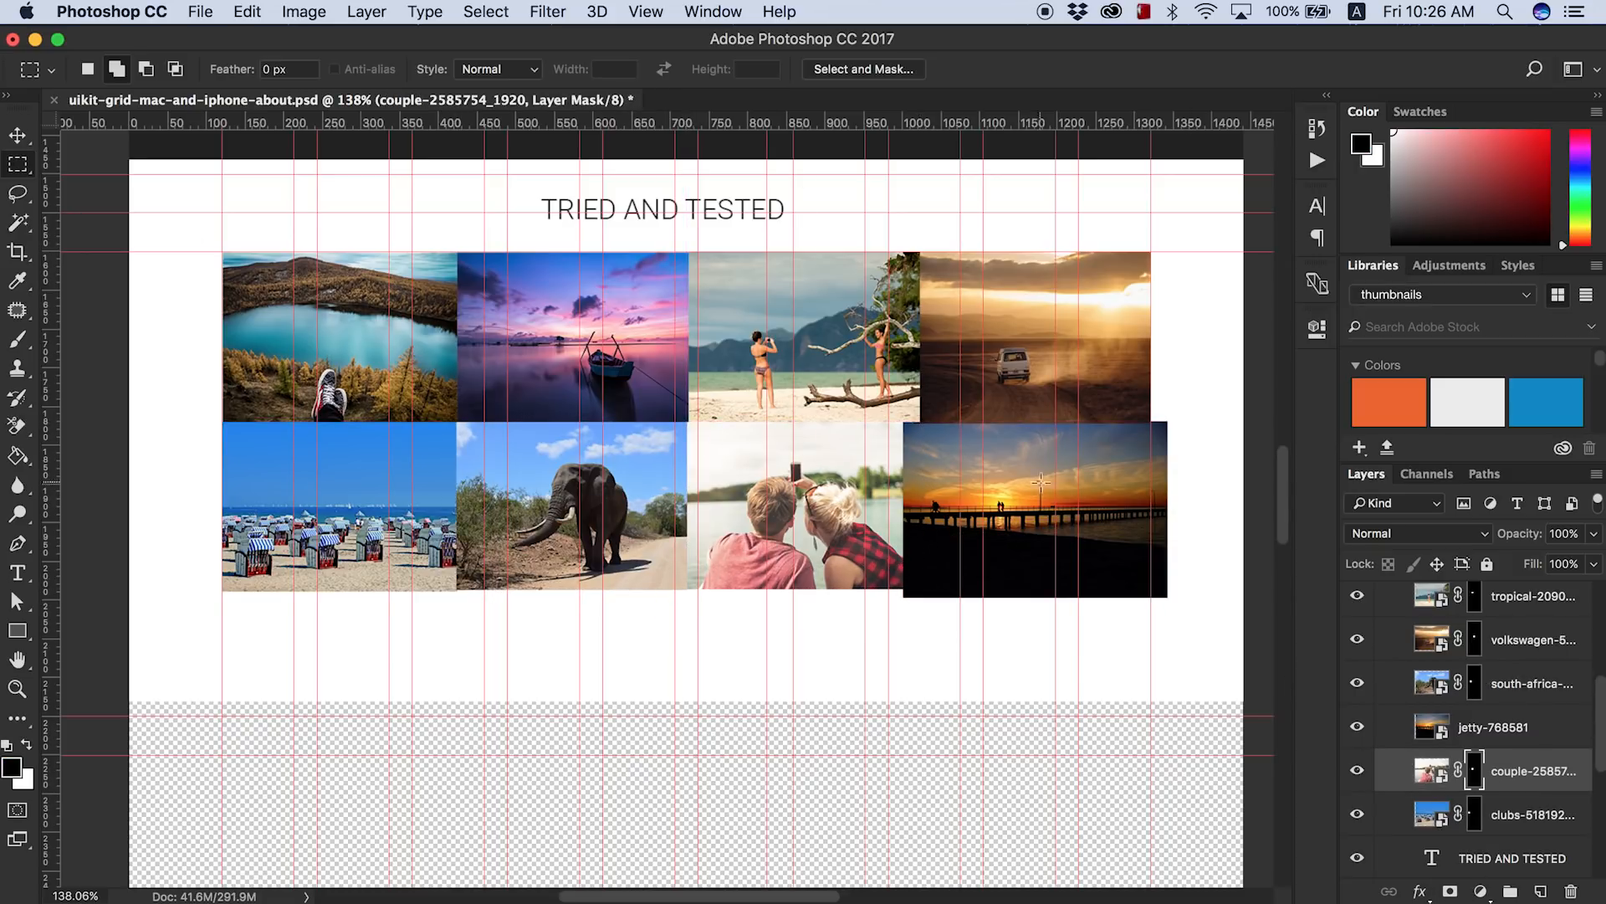
# - Select the couple photo's layer mask to trim it into the four-tile grid
pyautogui.click(1514, 726)
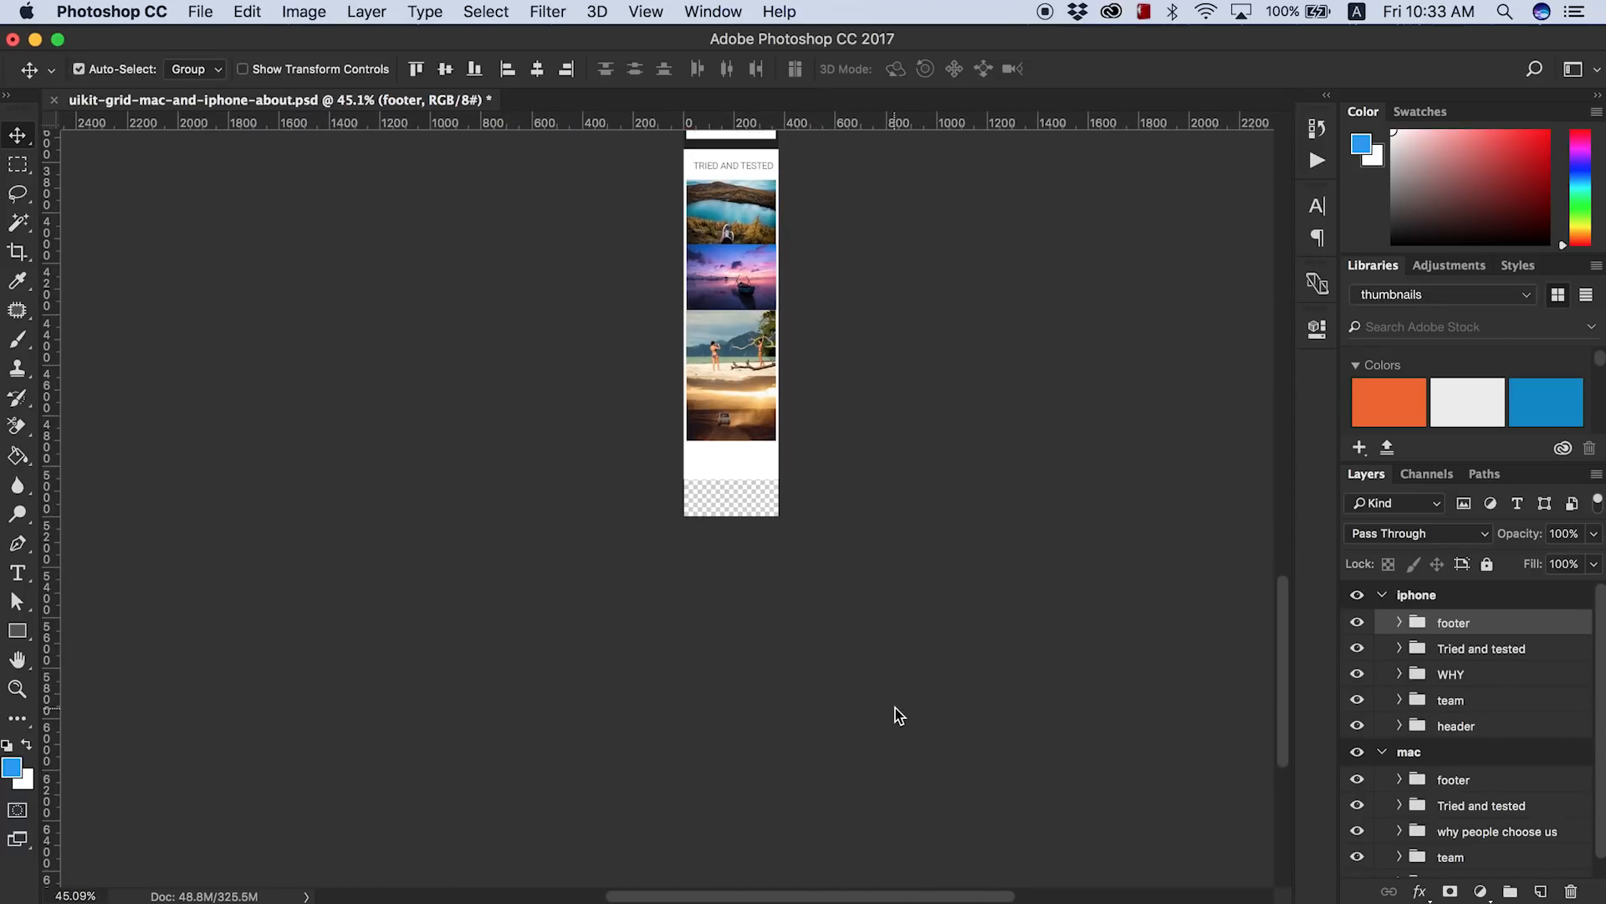
# - Select the iPhone footer group and review the stacked photos above the dark footer
pyautogui.click(1396, 620)
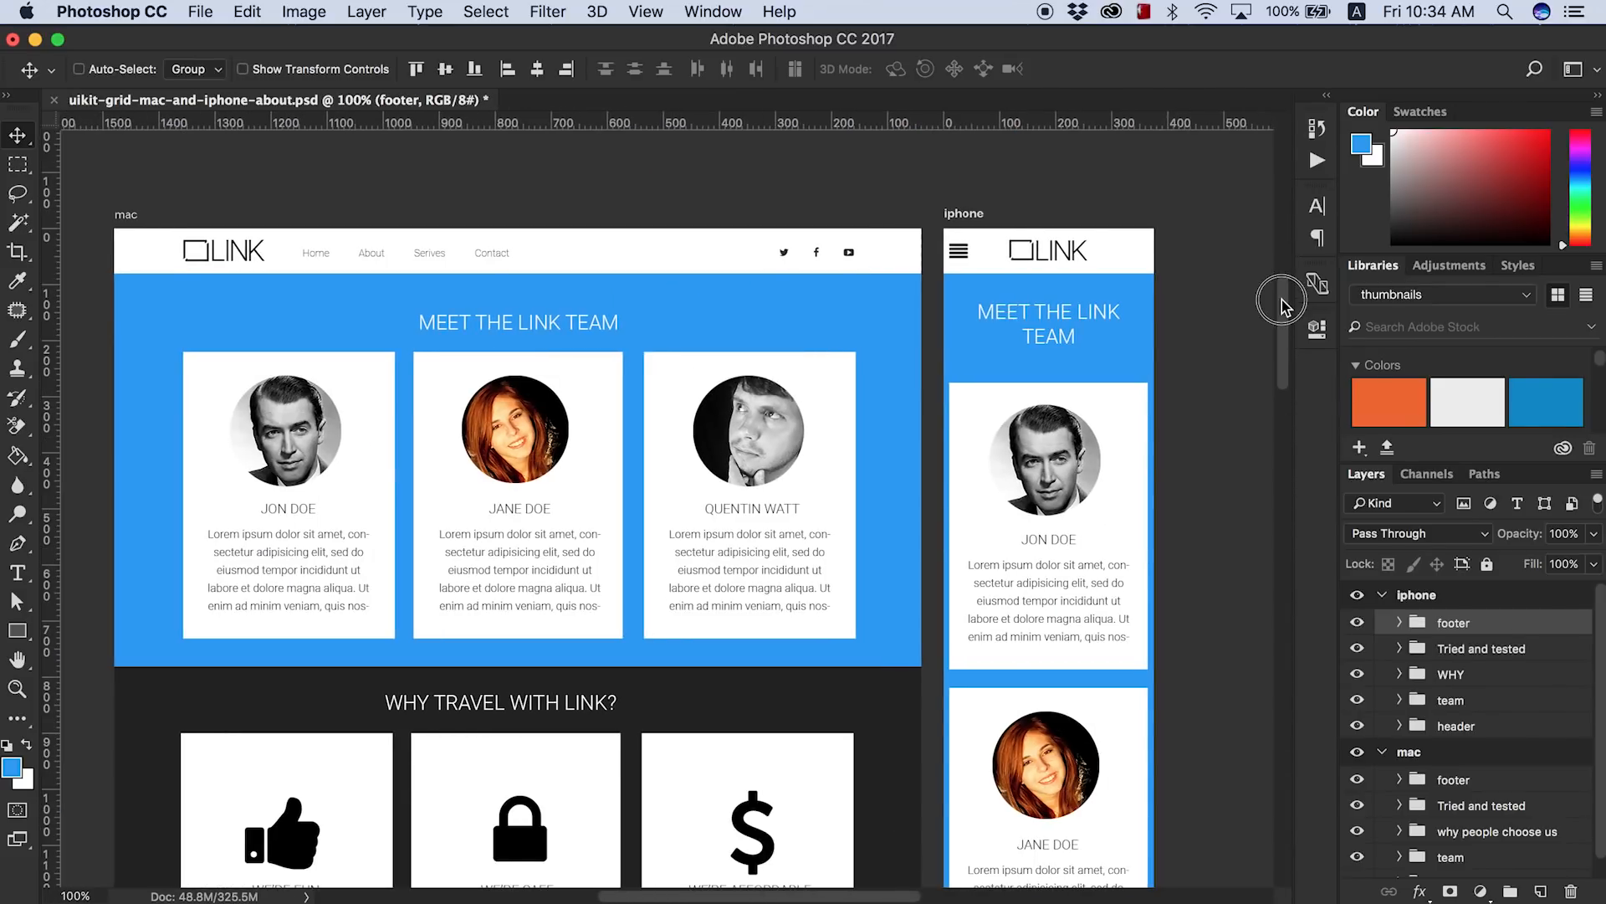
pyautogui.scroll(-3)
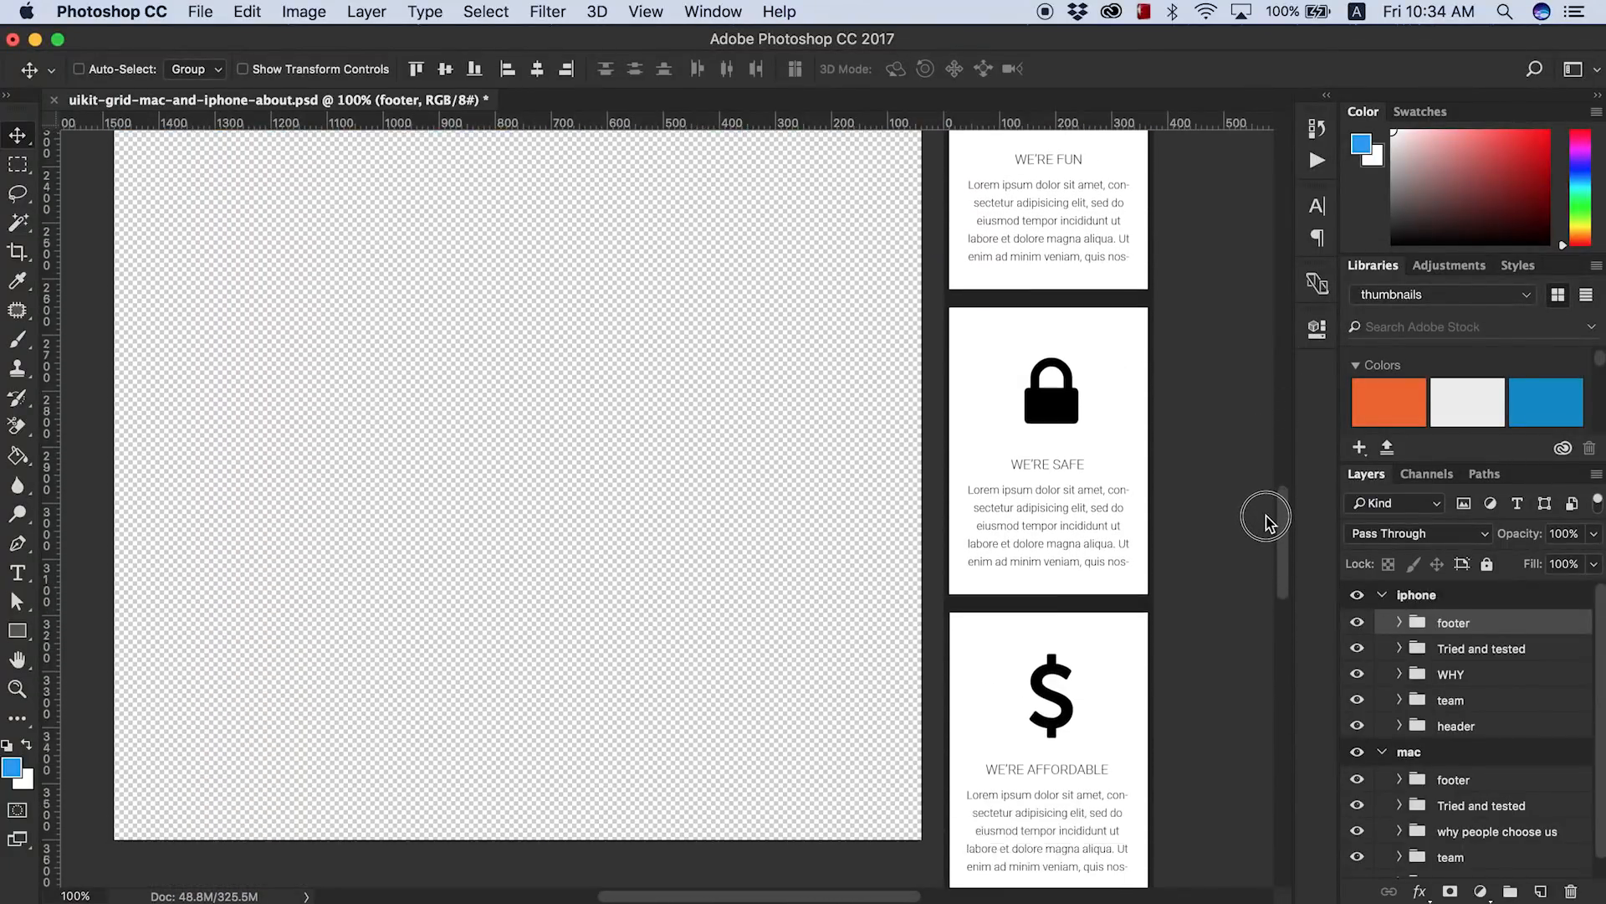
pyautogui.scroll(-3)
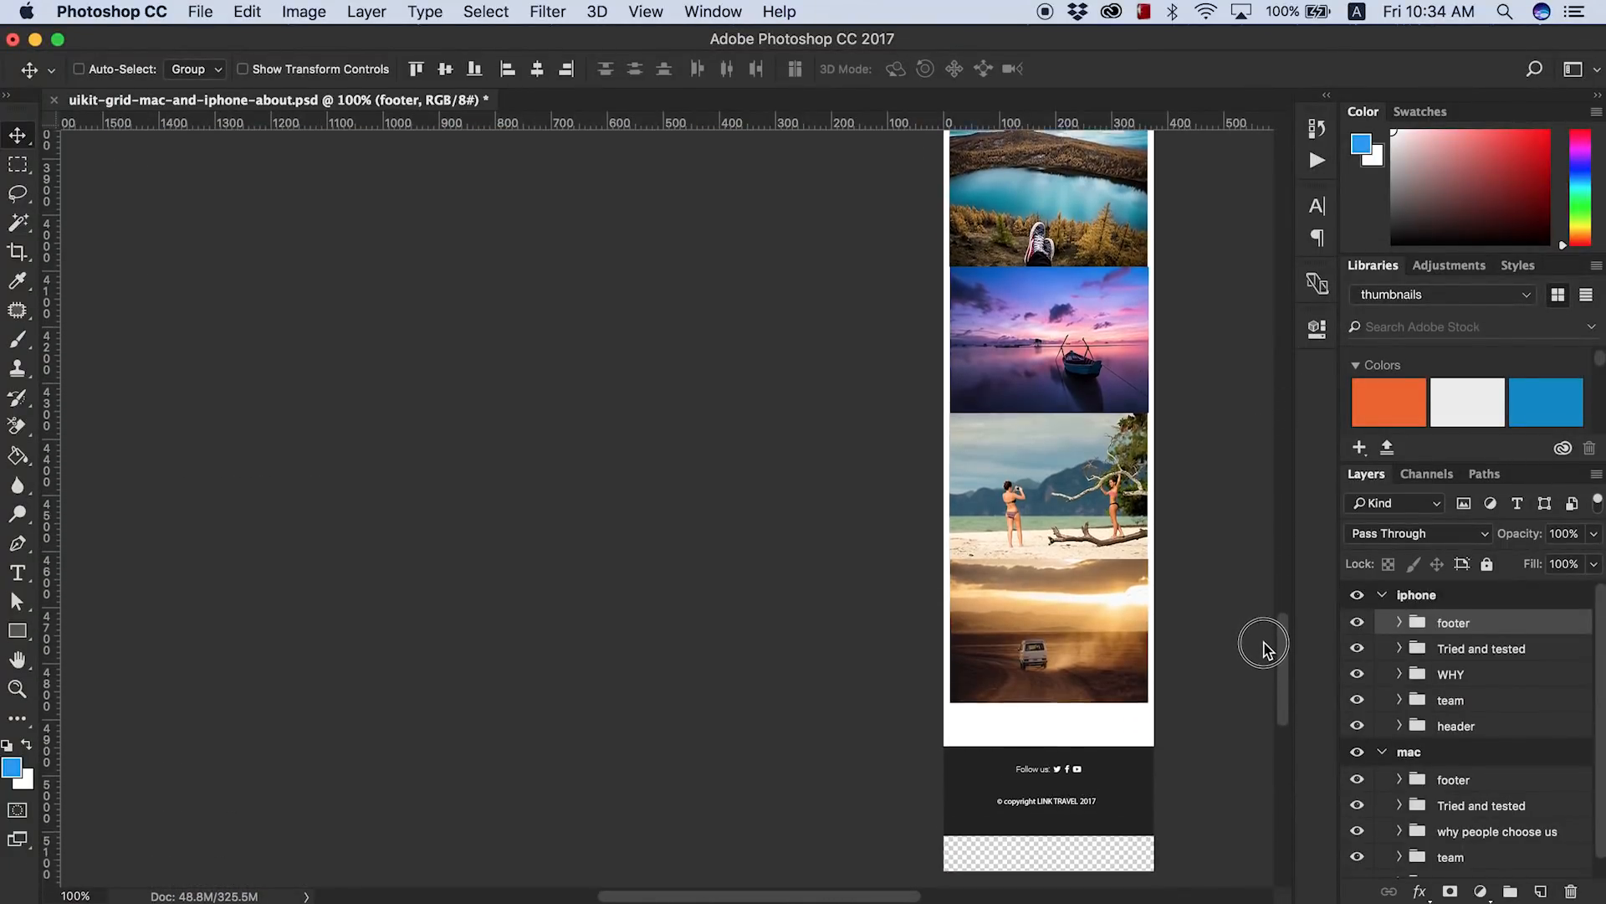